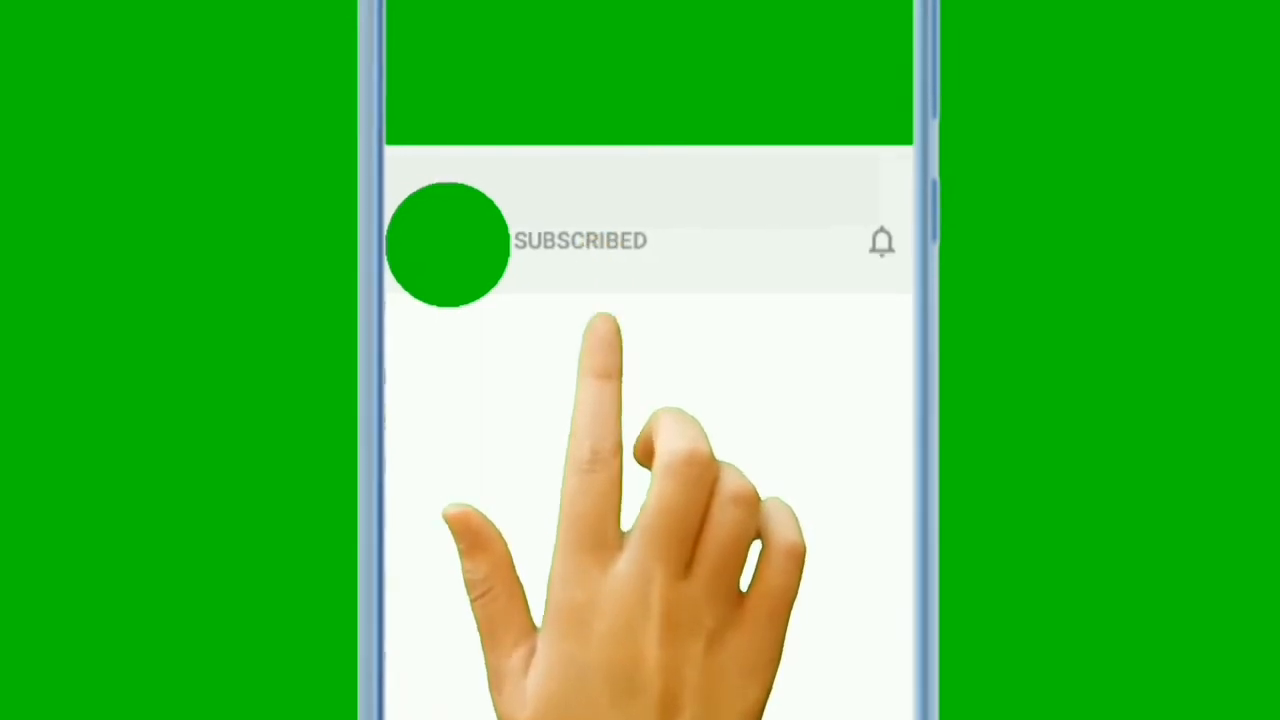
Launch PixelLab into its default project with 'New Text' on the gradient canvas.
click(880, 240)
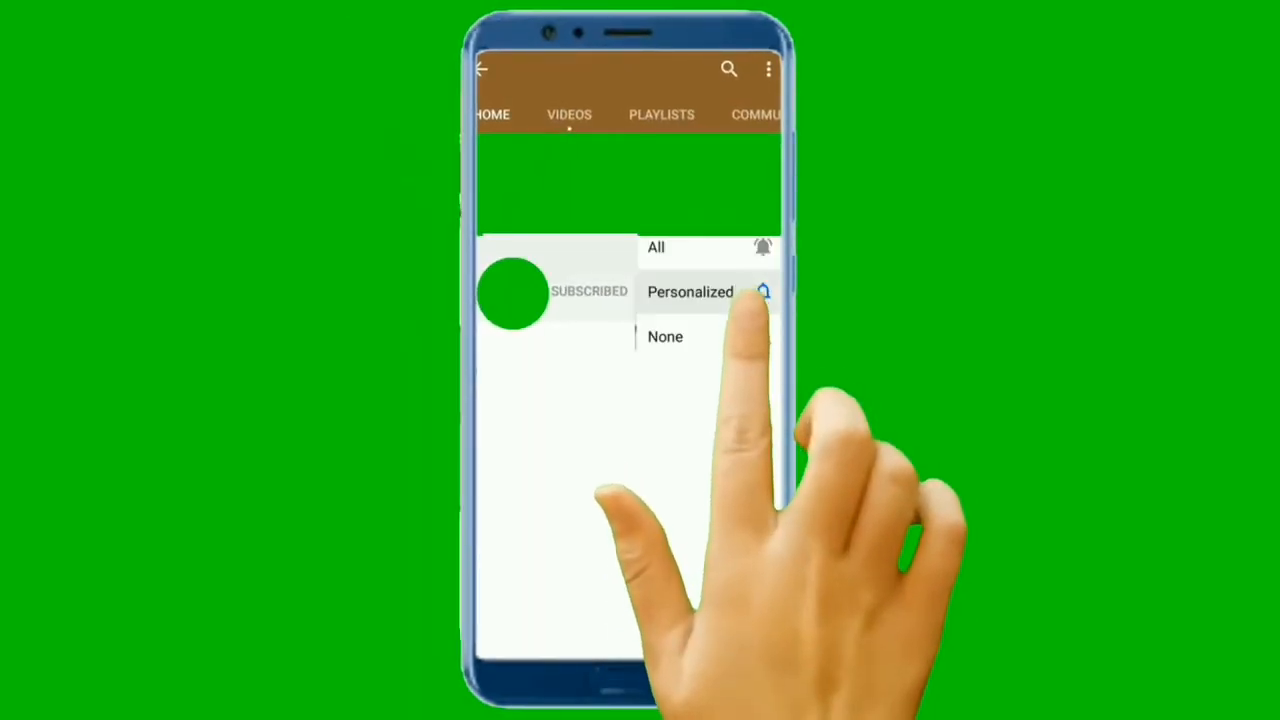
click(690, 292)
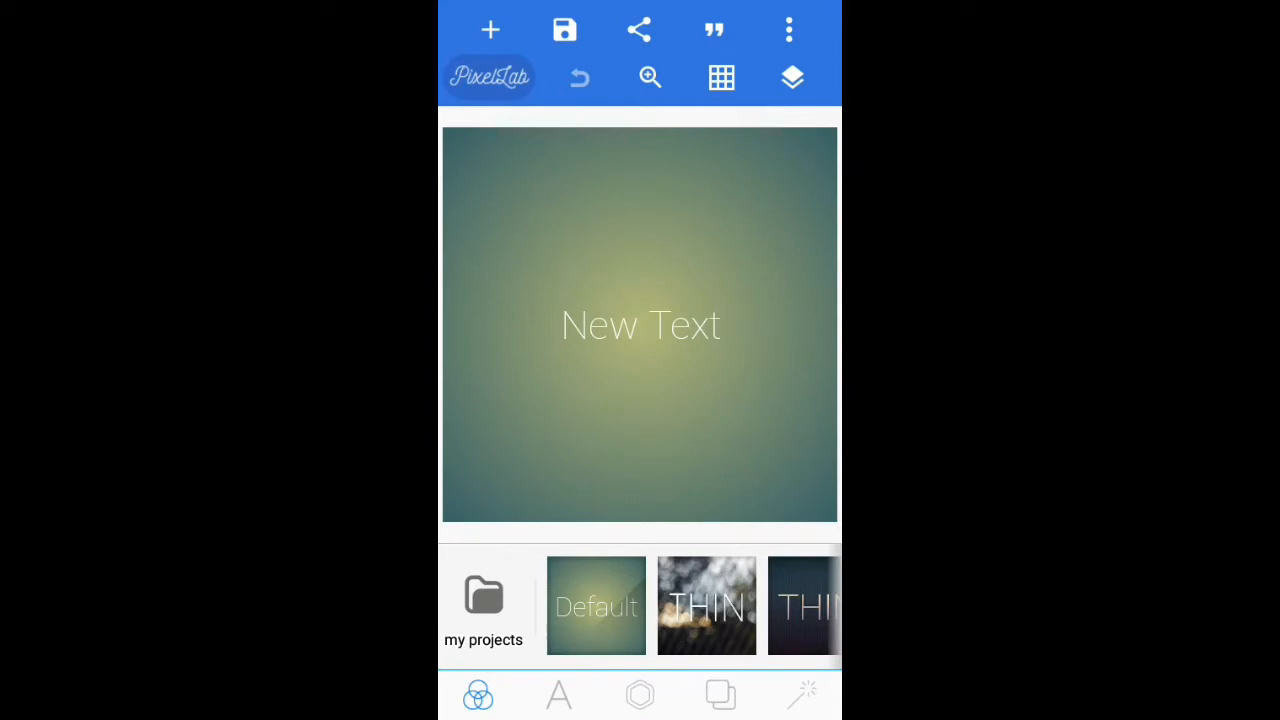
Edit the placeholder text object so it reads GRAPHICS and confirm.
click(792, 78)
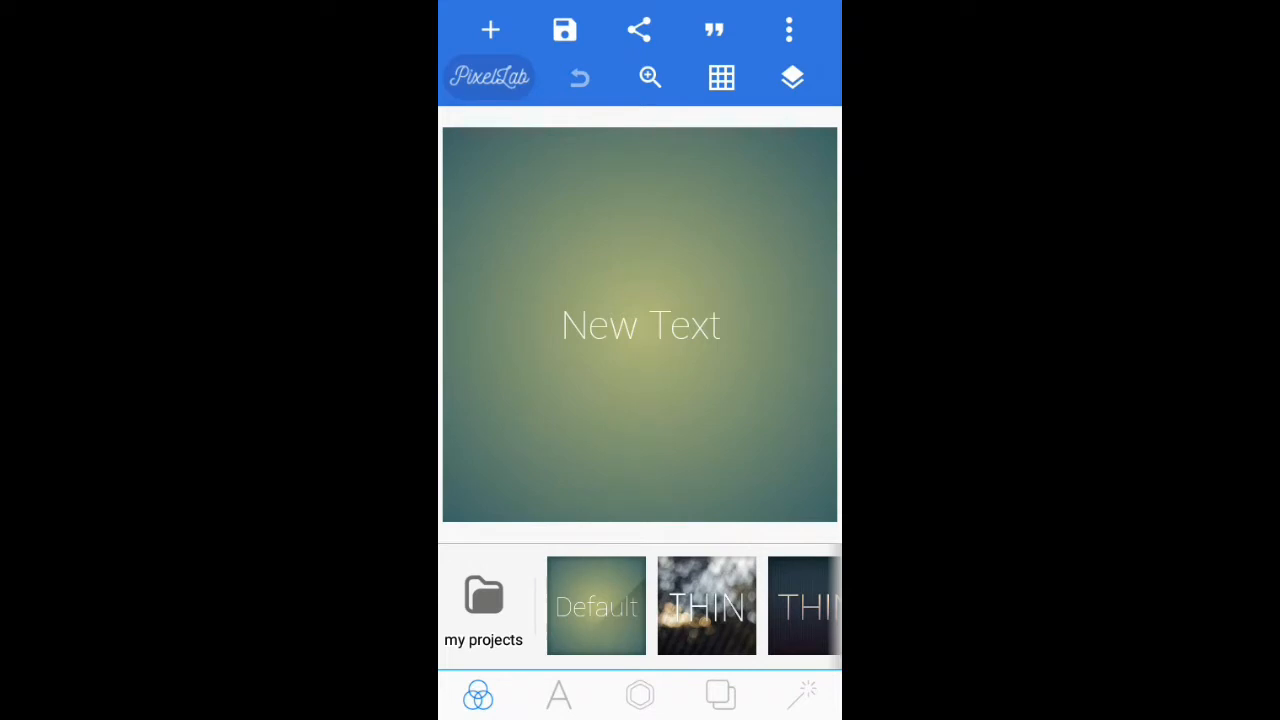
click(640, 324)
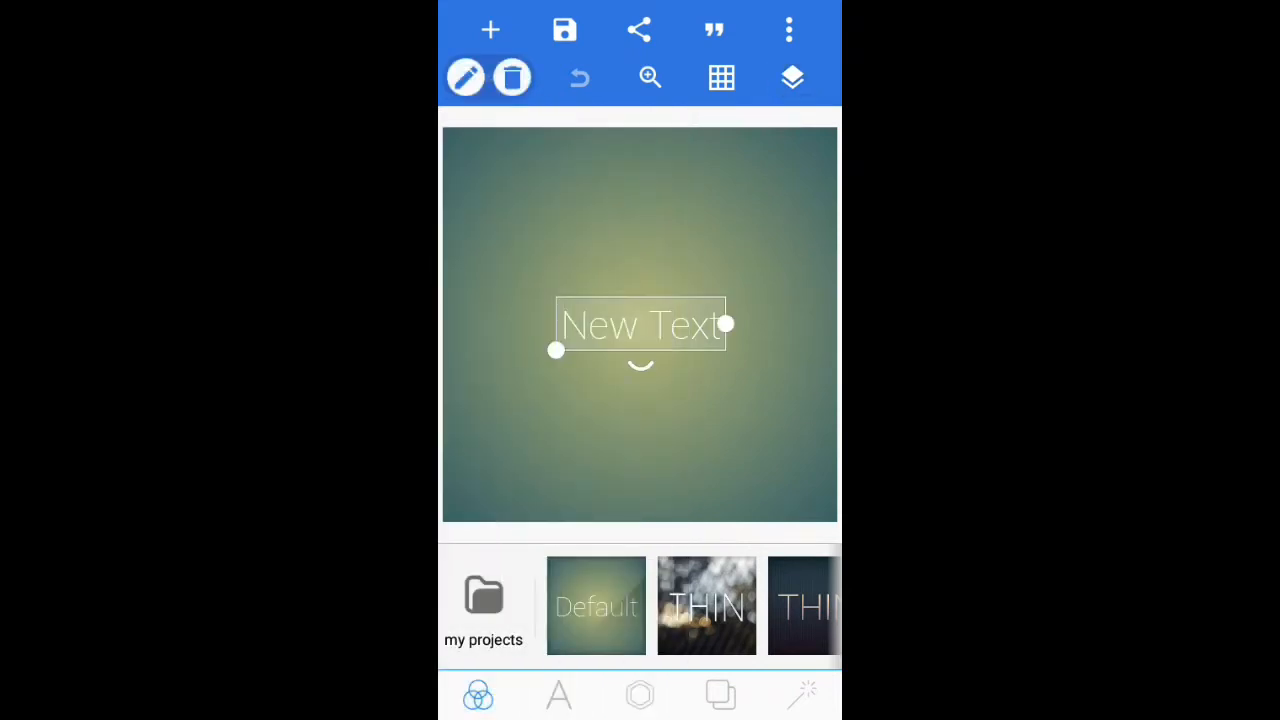
click(558, 696)
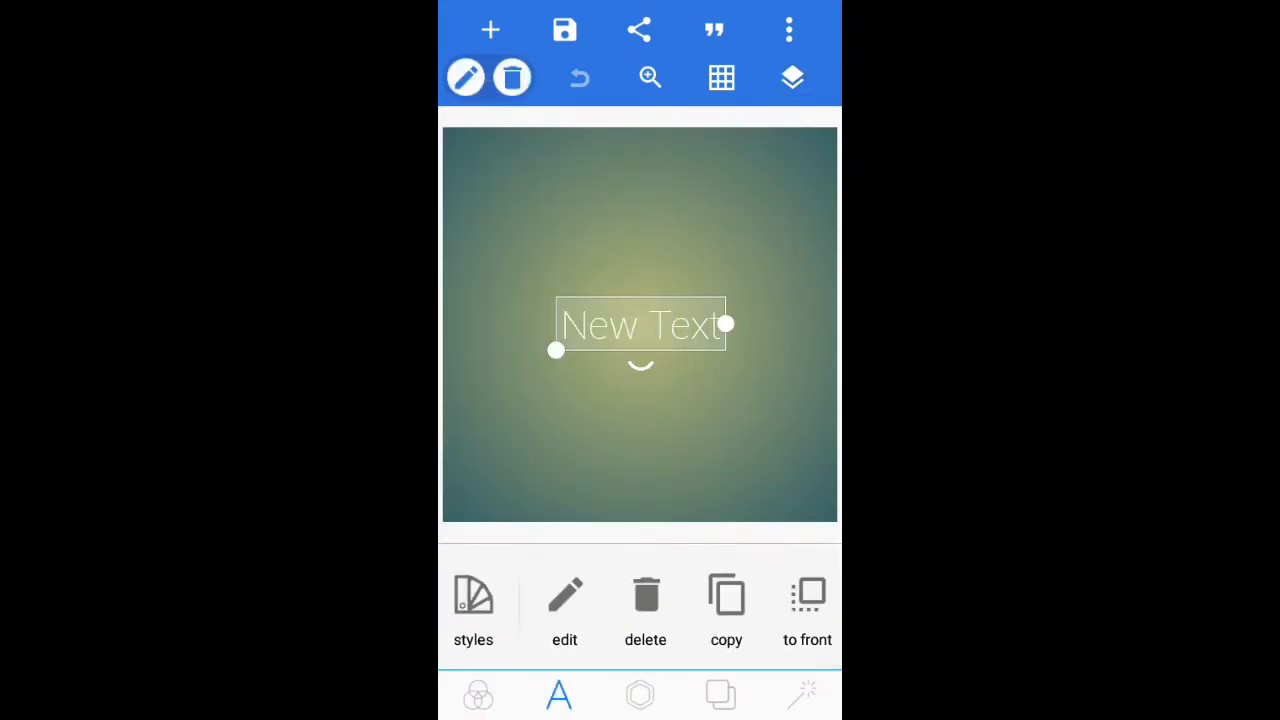
click(564, 610)
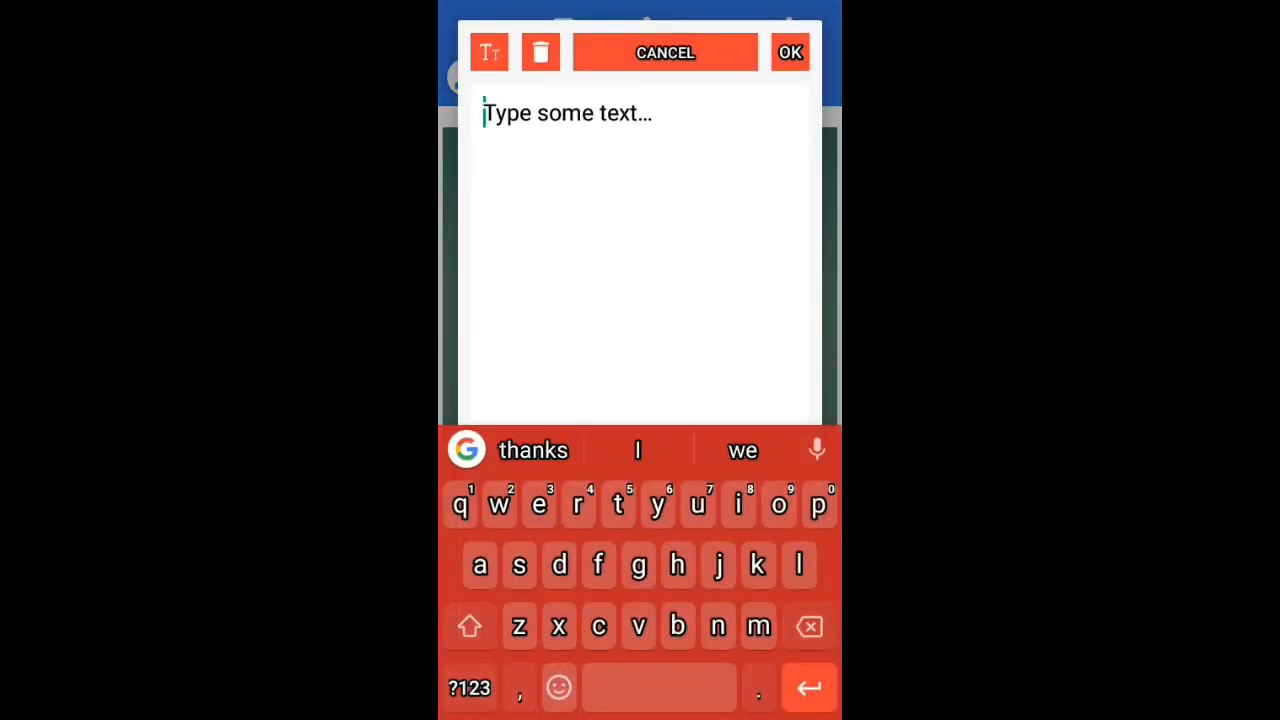
text(GRAPHICS)
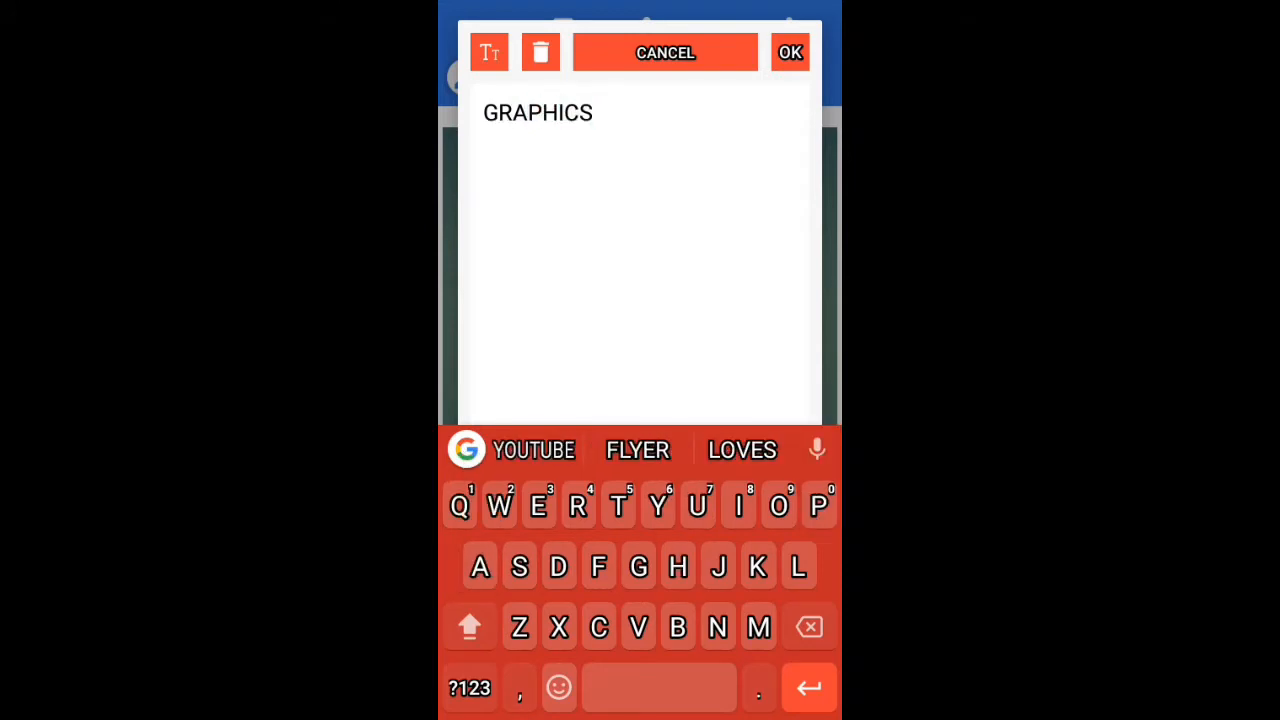
click(790, 52)
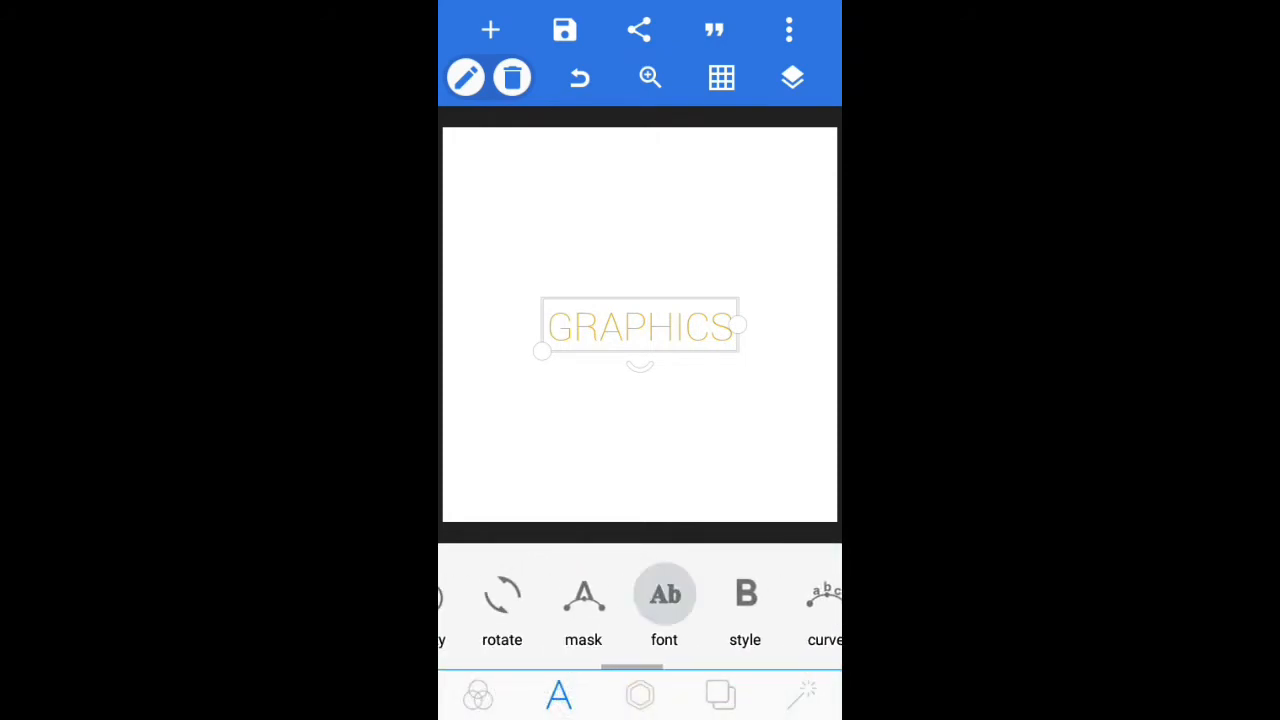
Search My Fonts for 'mon' and set GRAPHICS in the bold sans-serif typeface.
click(664, 596)
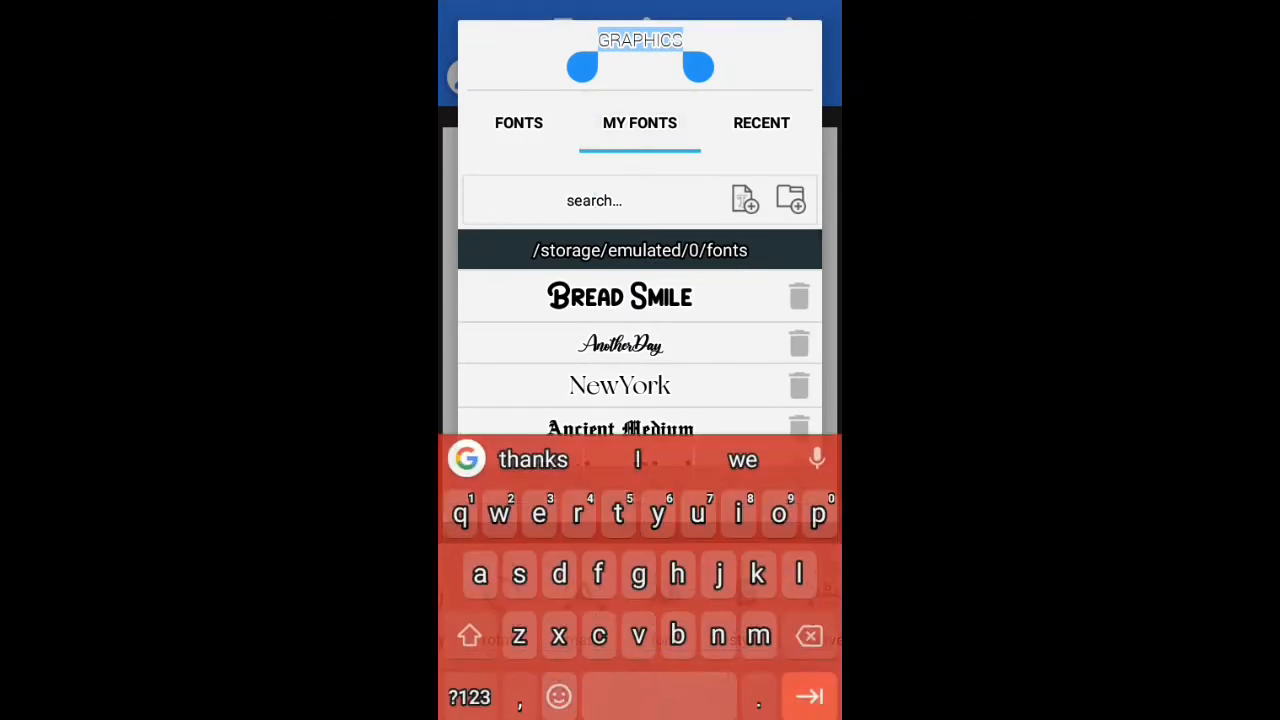
text(mon)
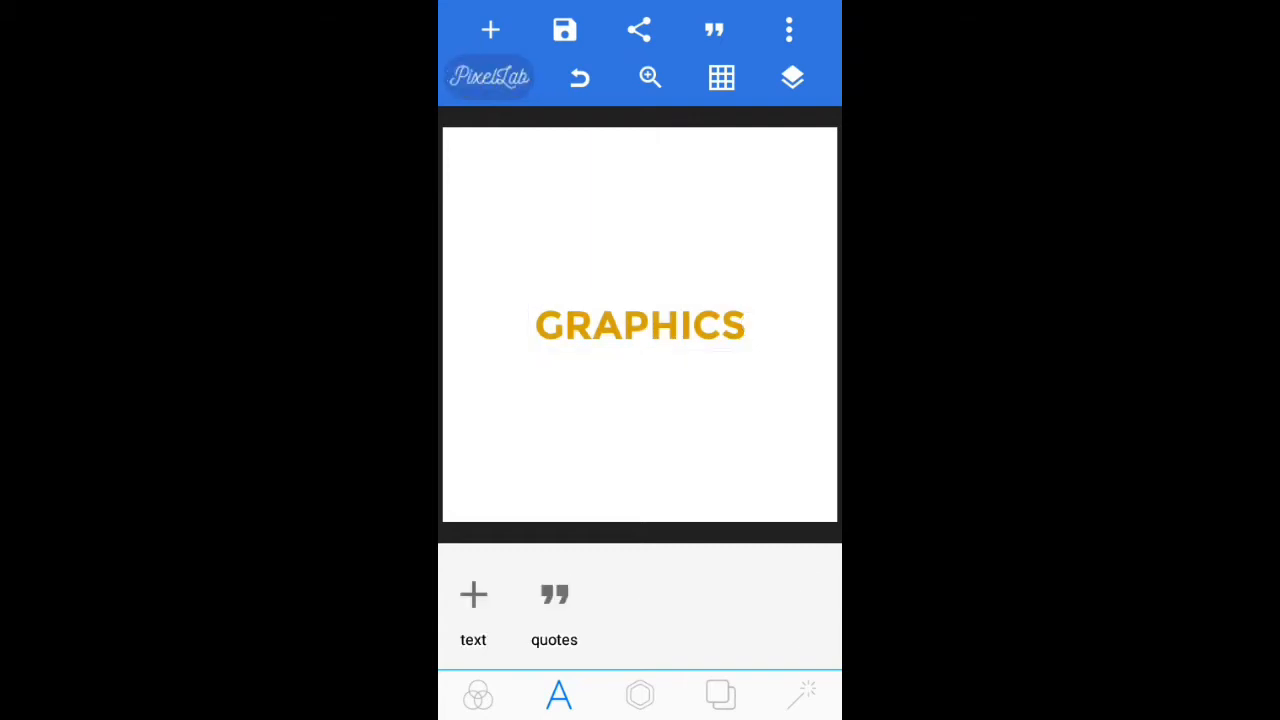
Choose an image texture for GRAPHICS and browse down through the Downloads gallery.
click(640, 324)
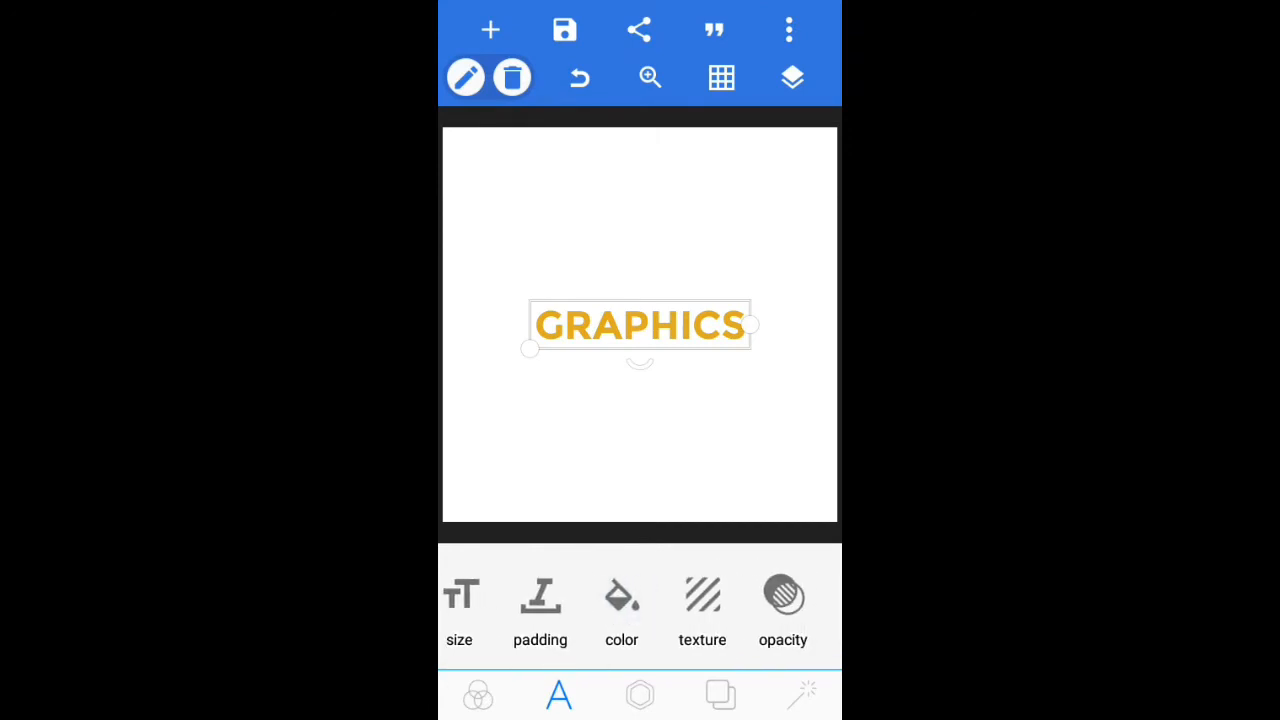
click(702, 604)
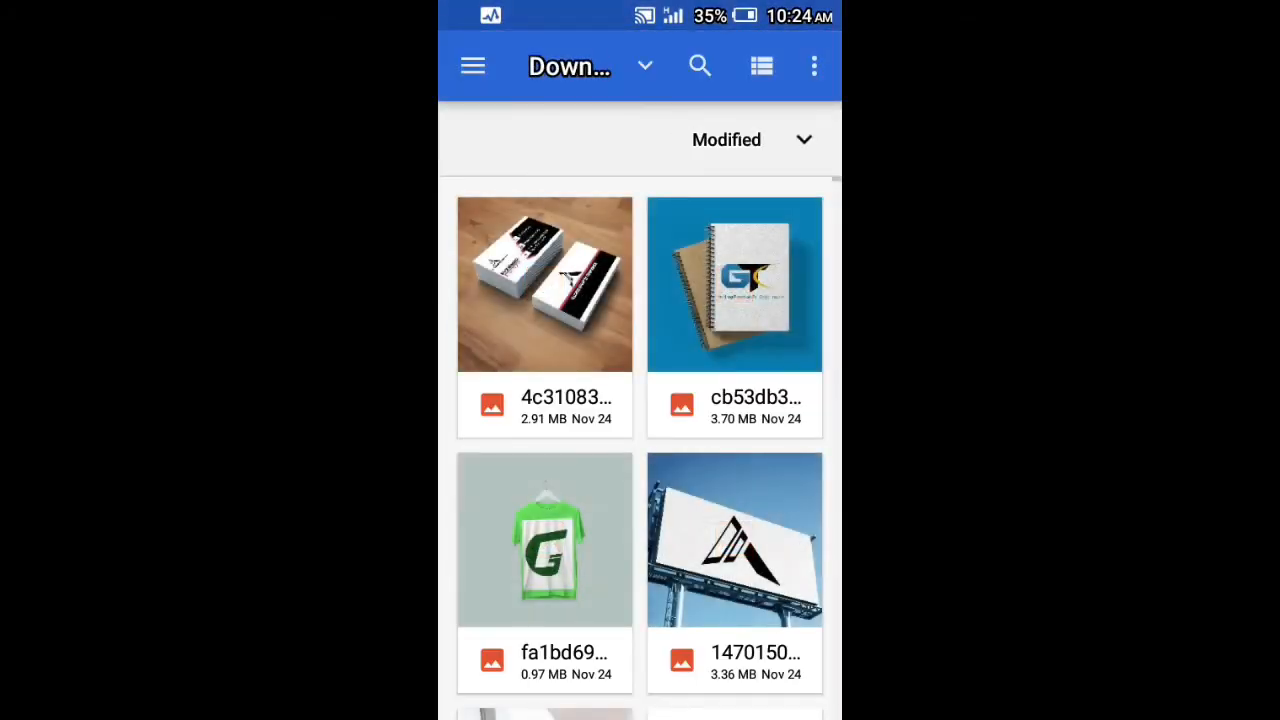
scroll(down, 3)
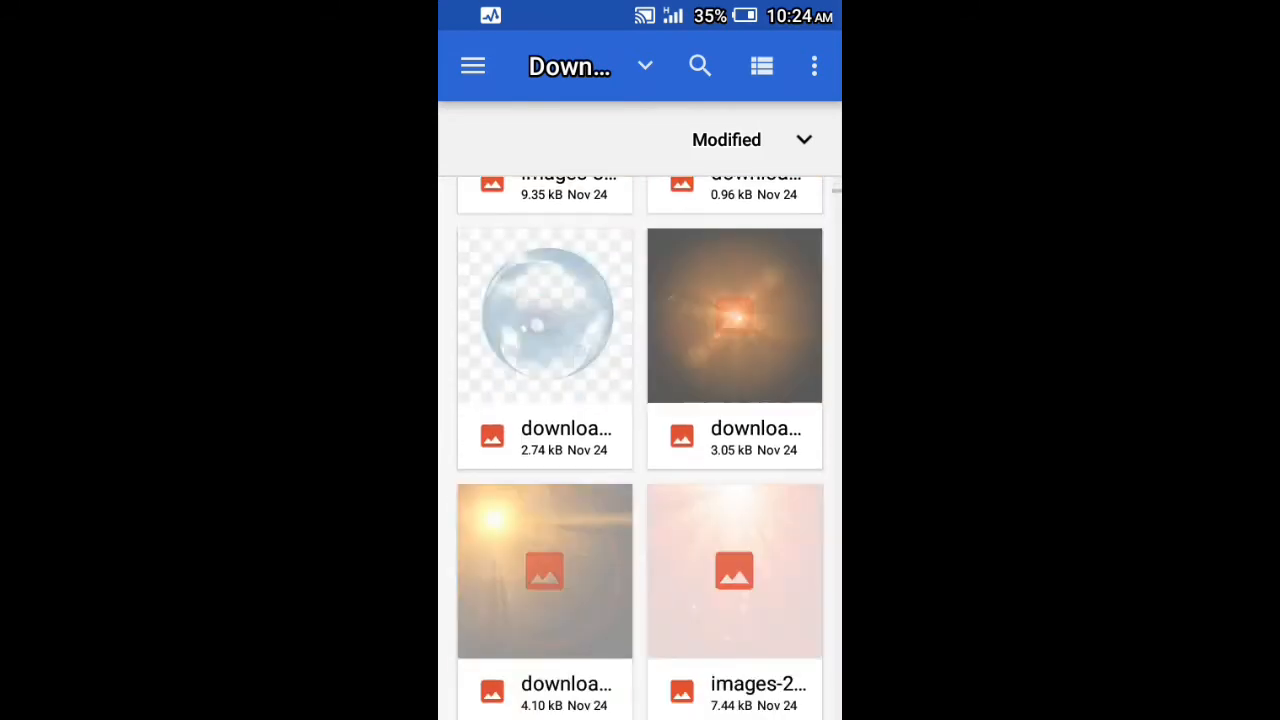
scroll(down, 3)
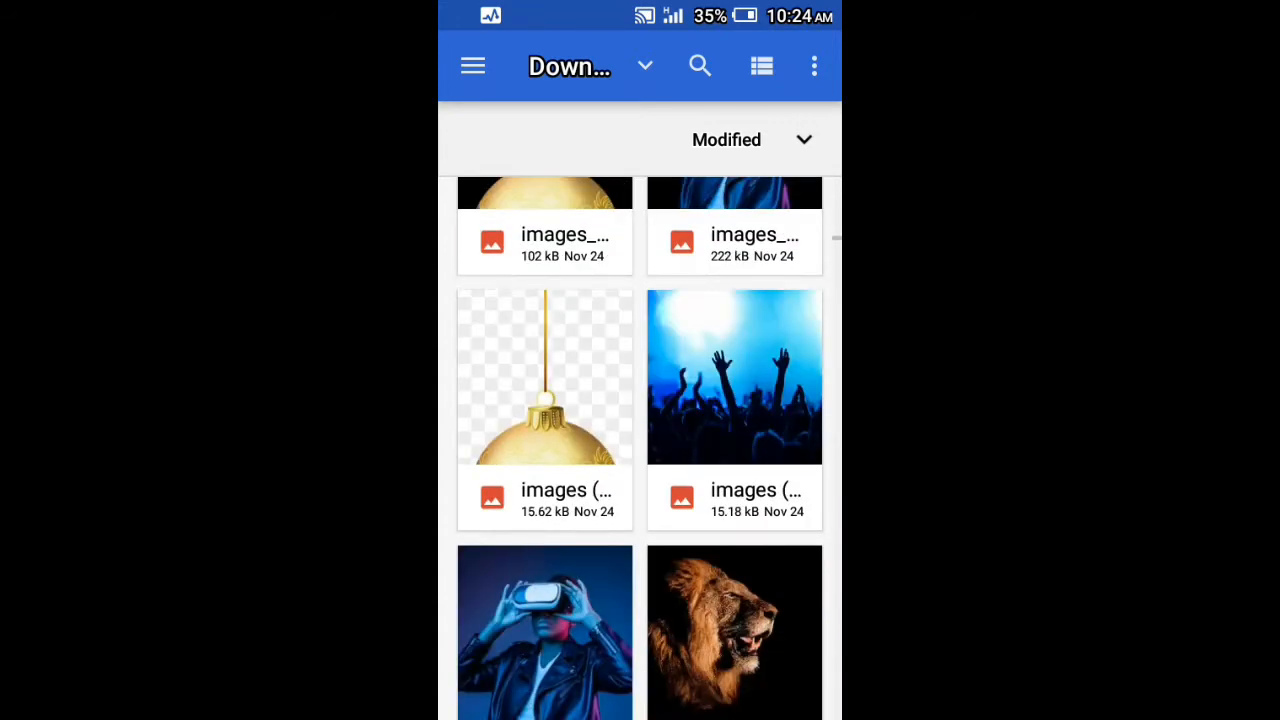
scroll(down, 3)
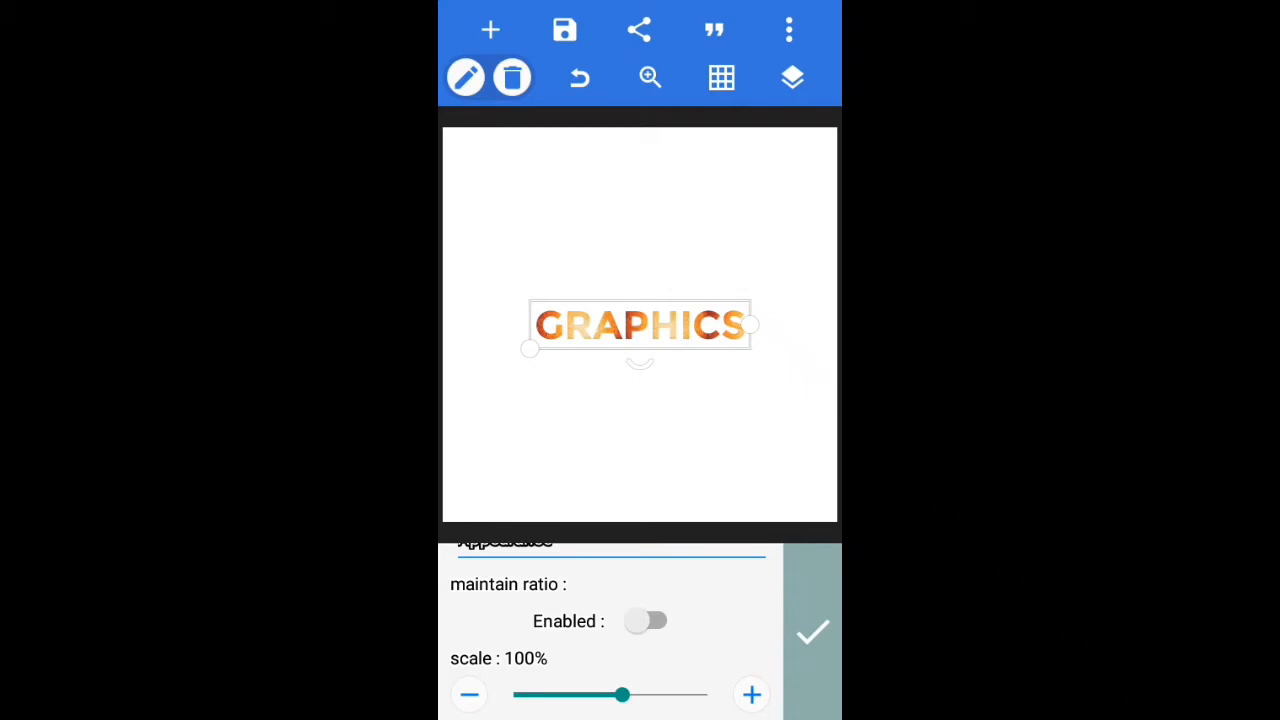
Scale the orange texture to 205% with Maintain ratio on and accept the settings.
click(646, 620)
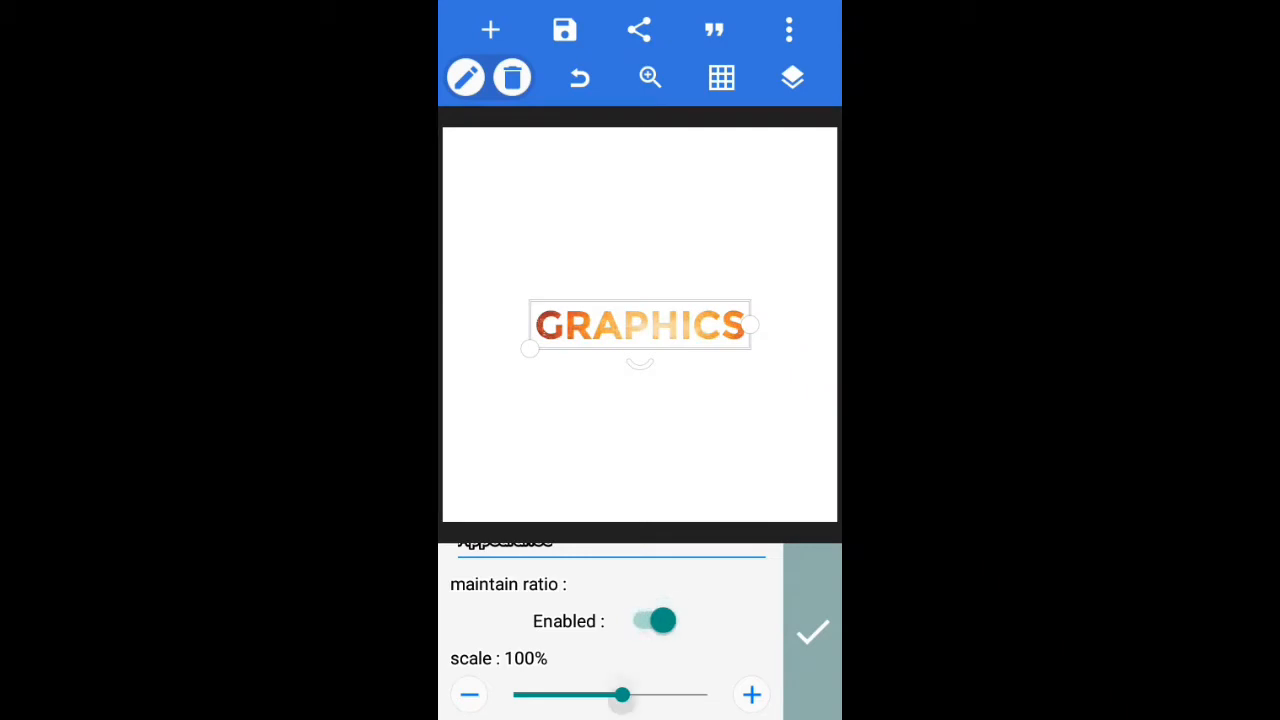
drag(622, 696, 708, 696)
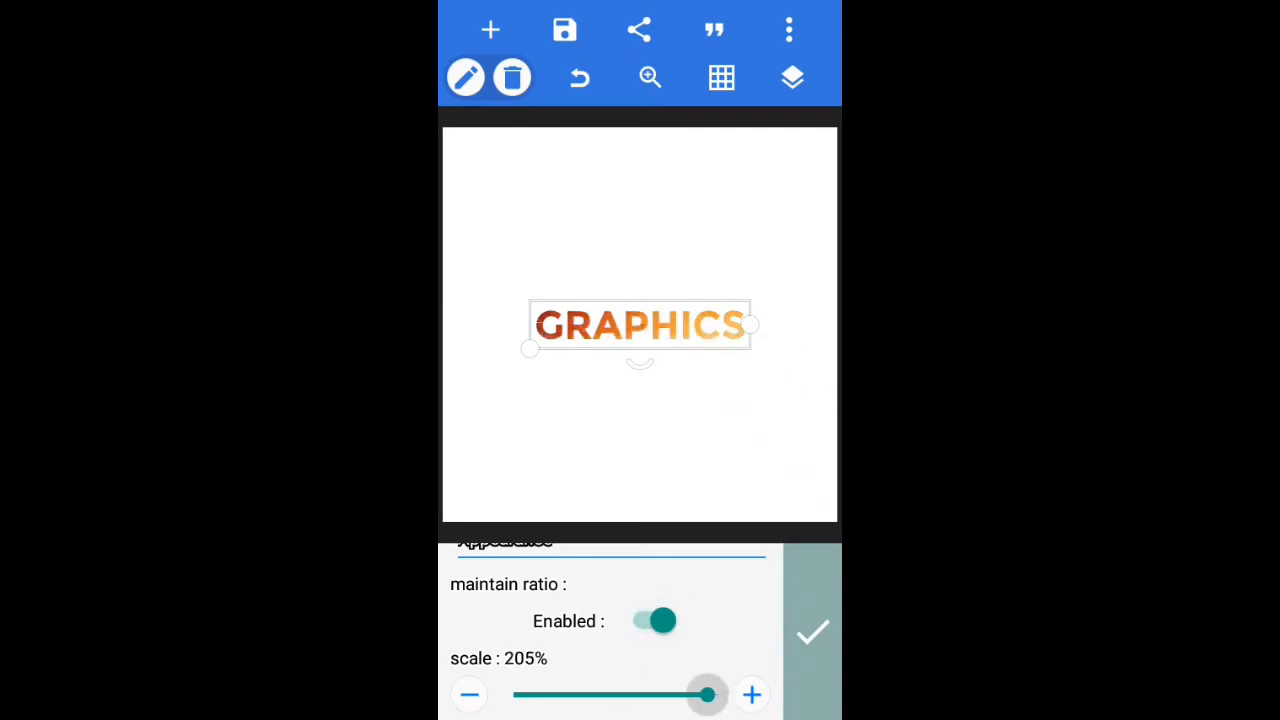
click(812, 632)
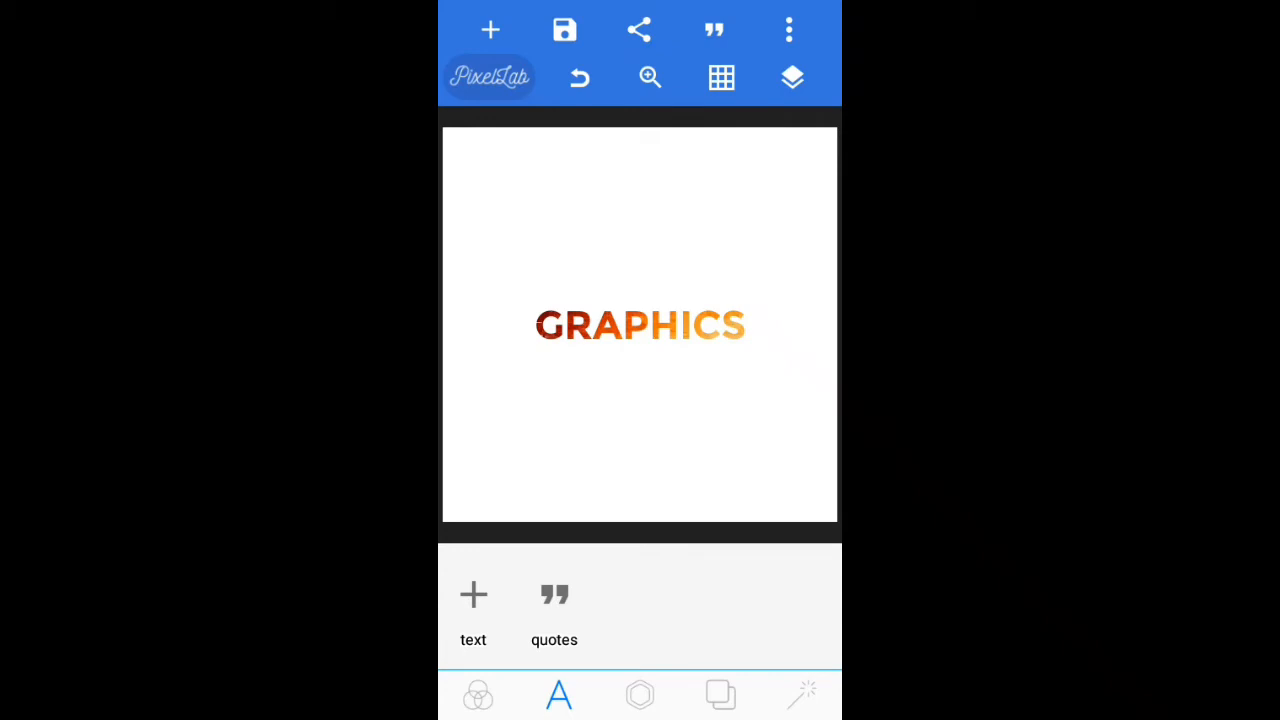
Swap the text texture for the silver metallic image from another Download folder, accepting its crop.
click(640, 324)
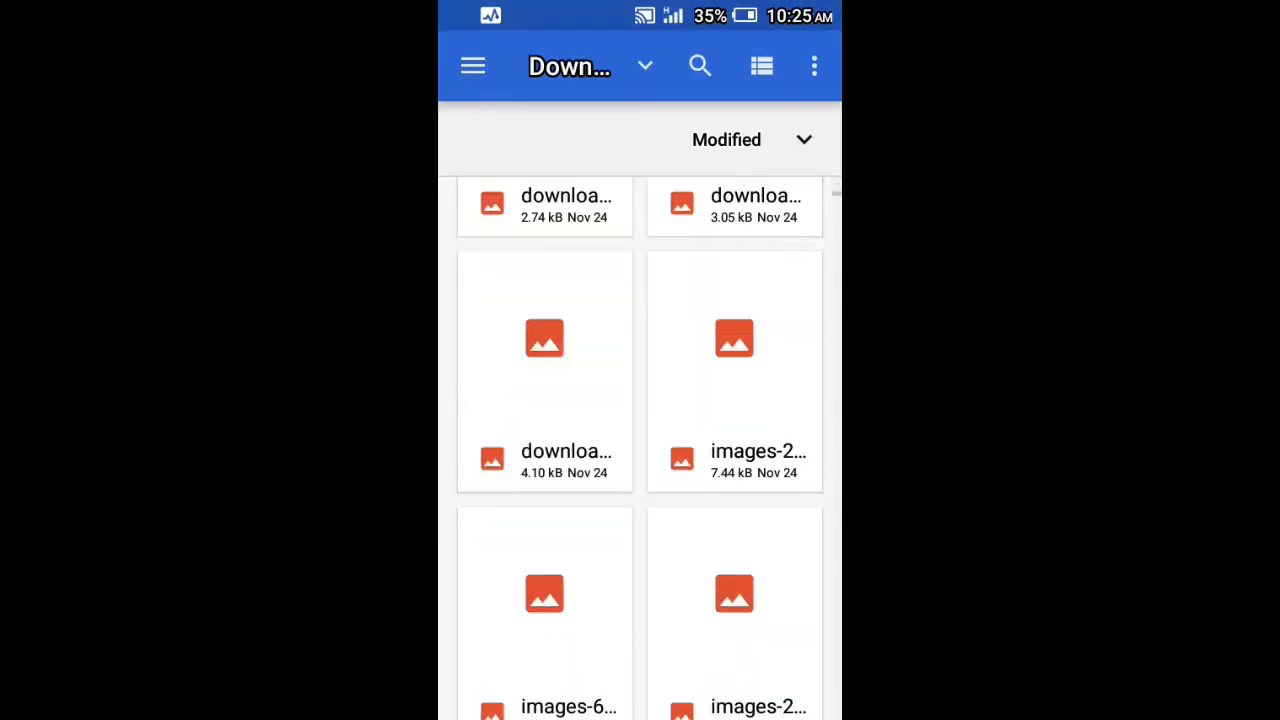
click(472, 66)
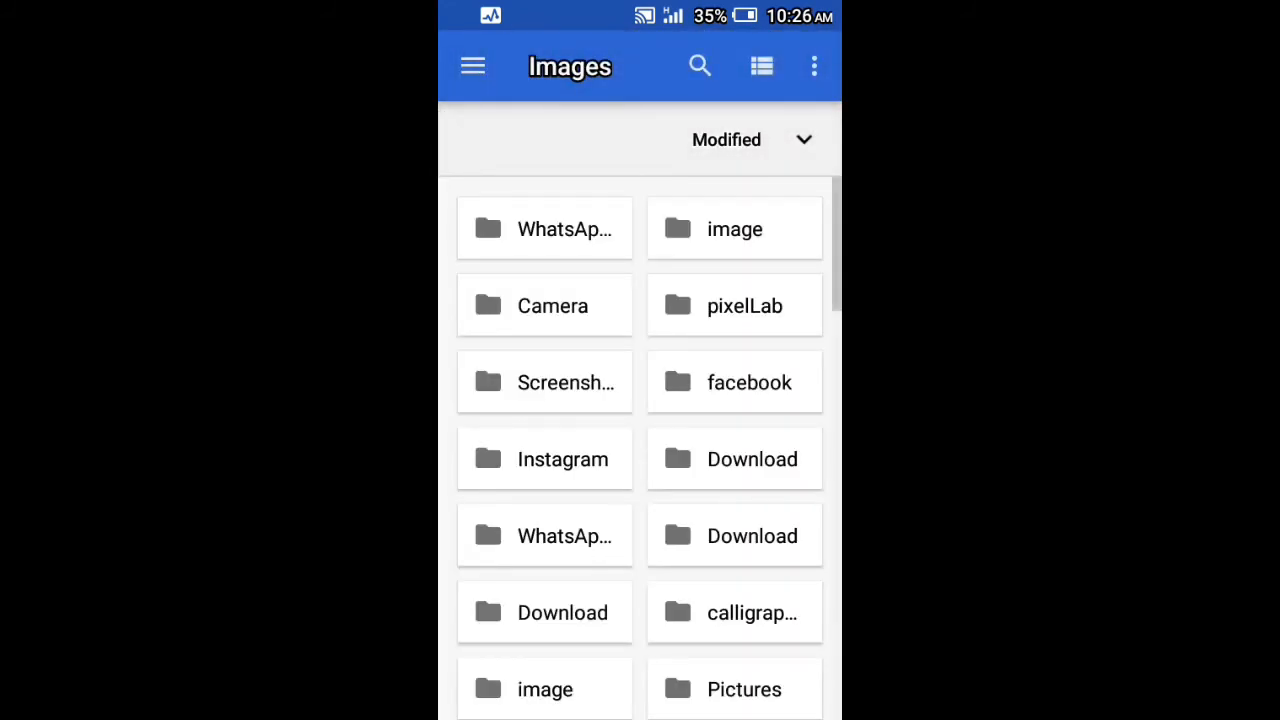
click(752, 458)
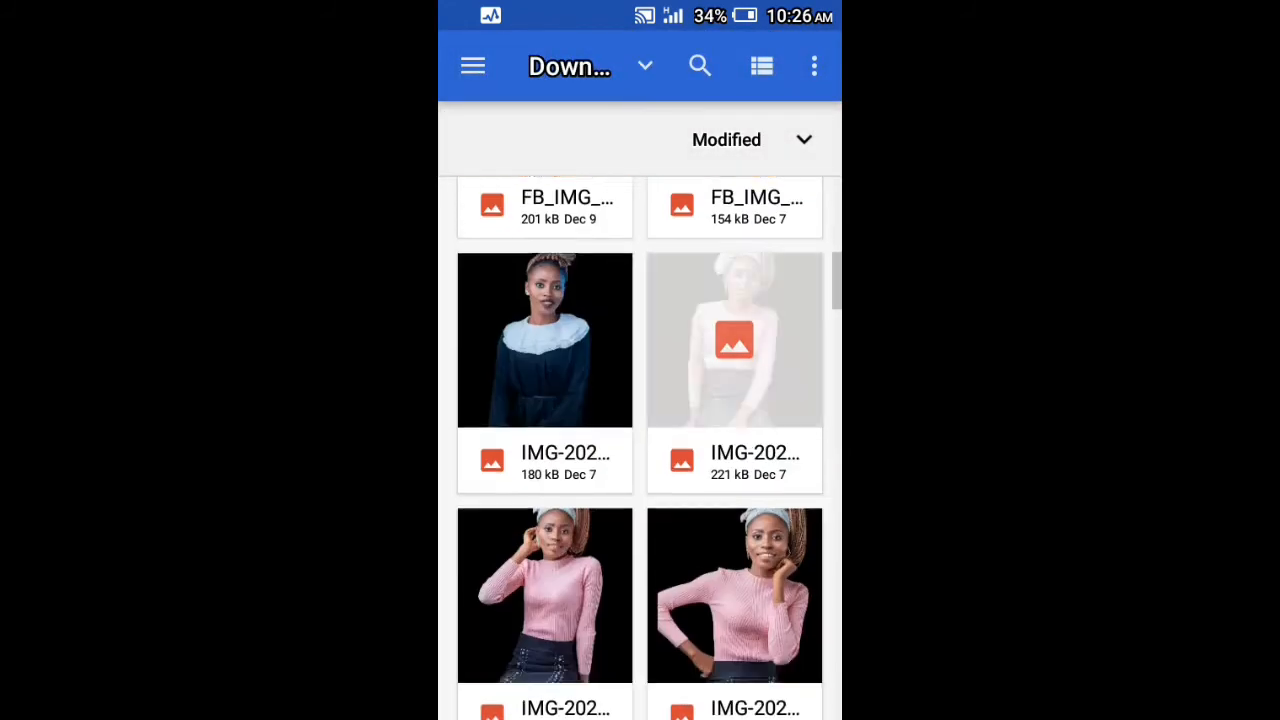
scroll(down, 3)
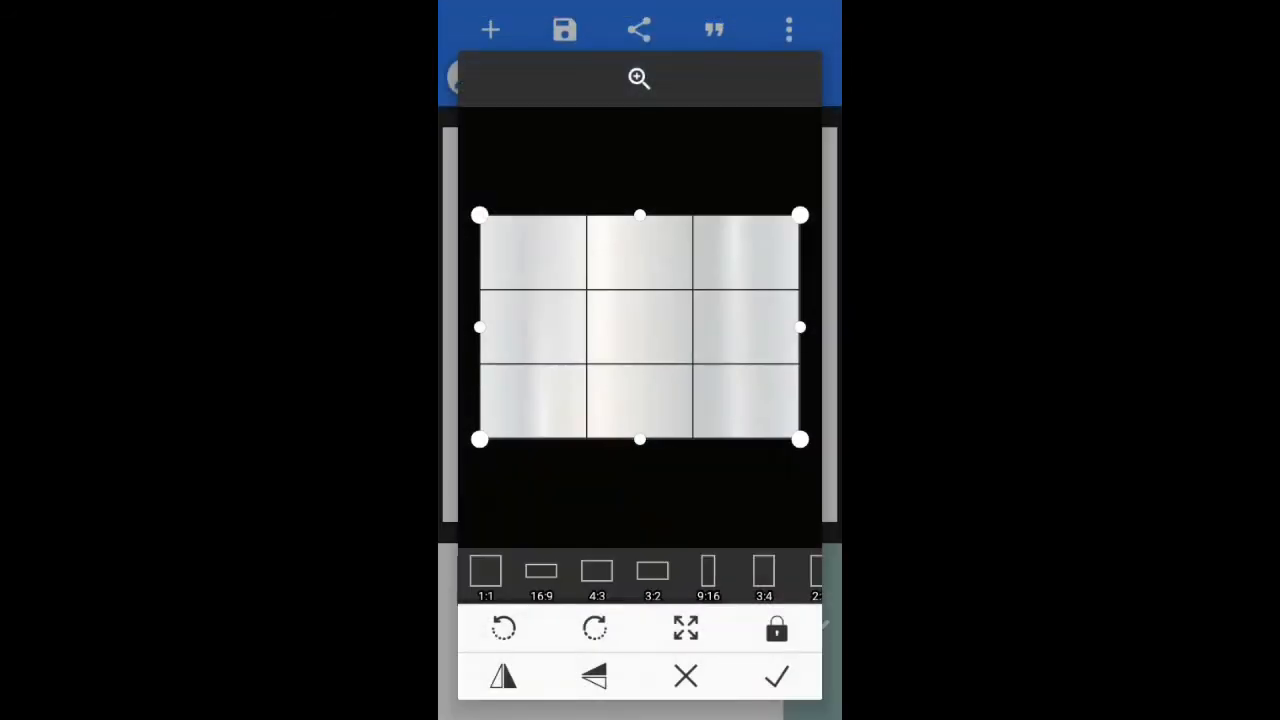
click(776, 676)
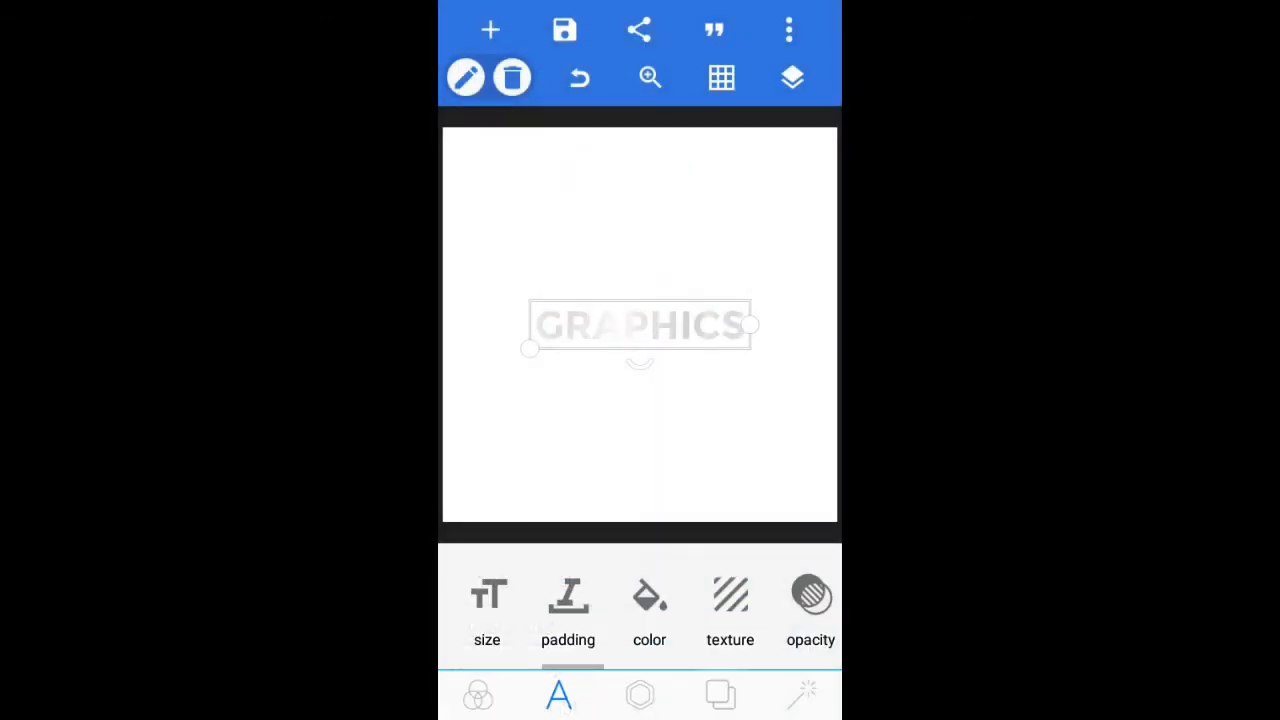
Set the canvas background to solid black and confirm.
click(648, 596)
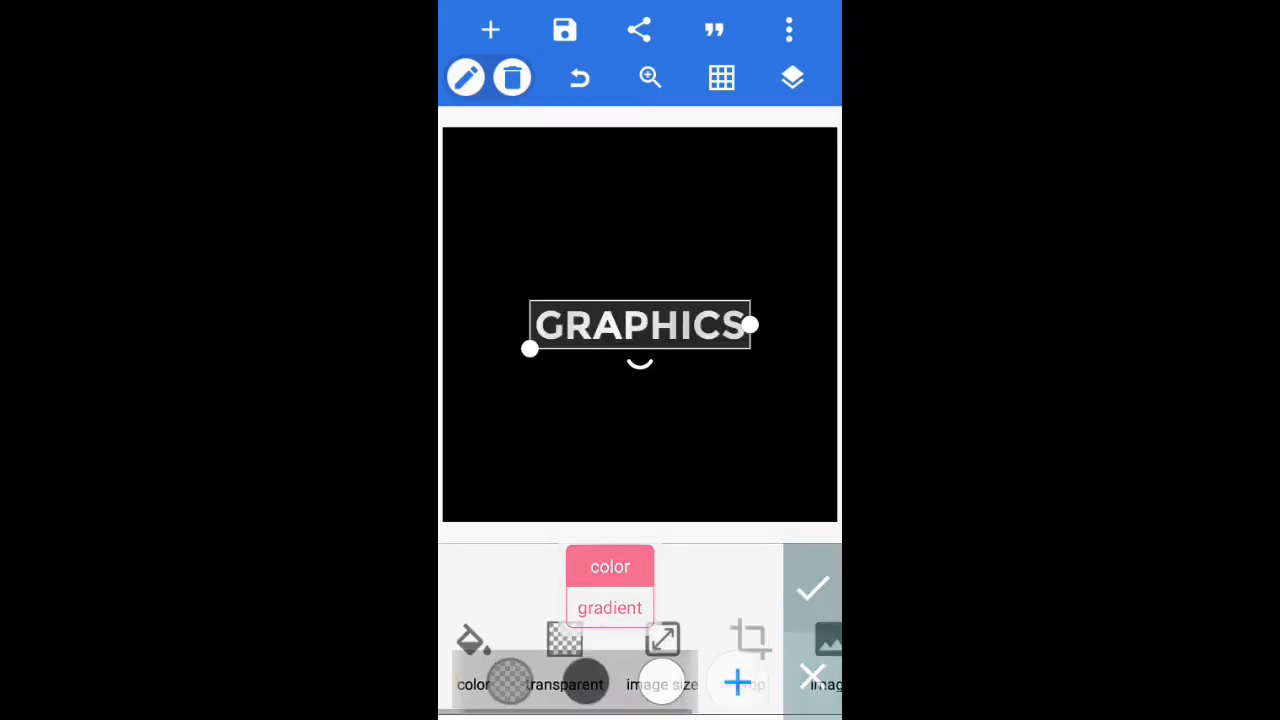
click(812, 588)
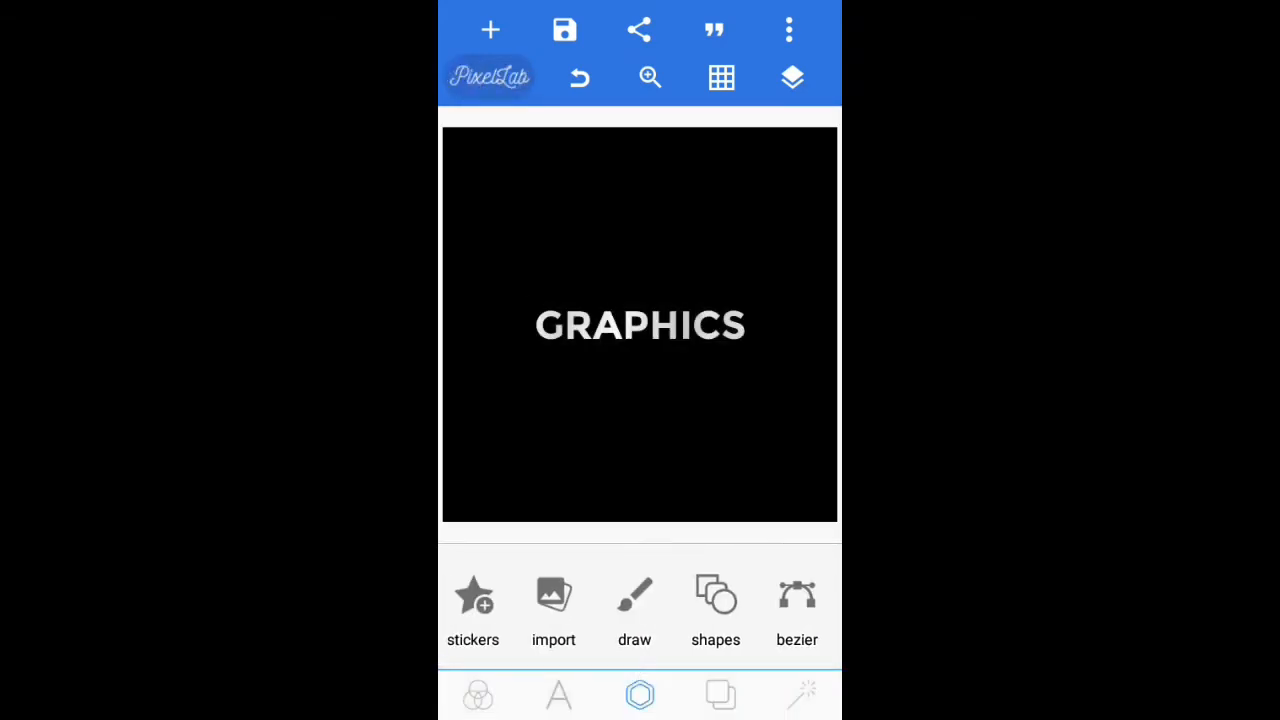
Add a square shape from the Shapes list onto the black canvas.
click(640, 324)
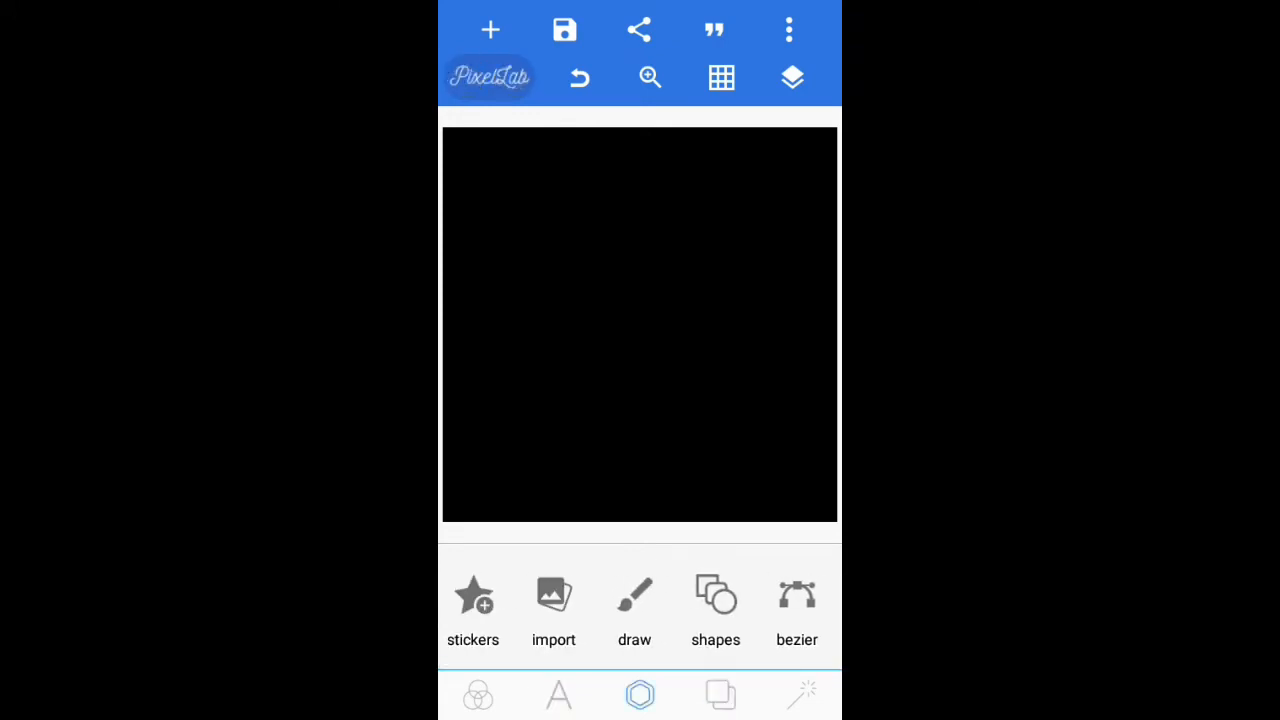
click(716, 596)
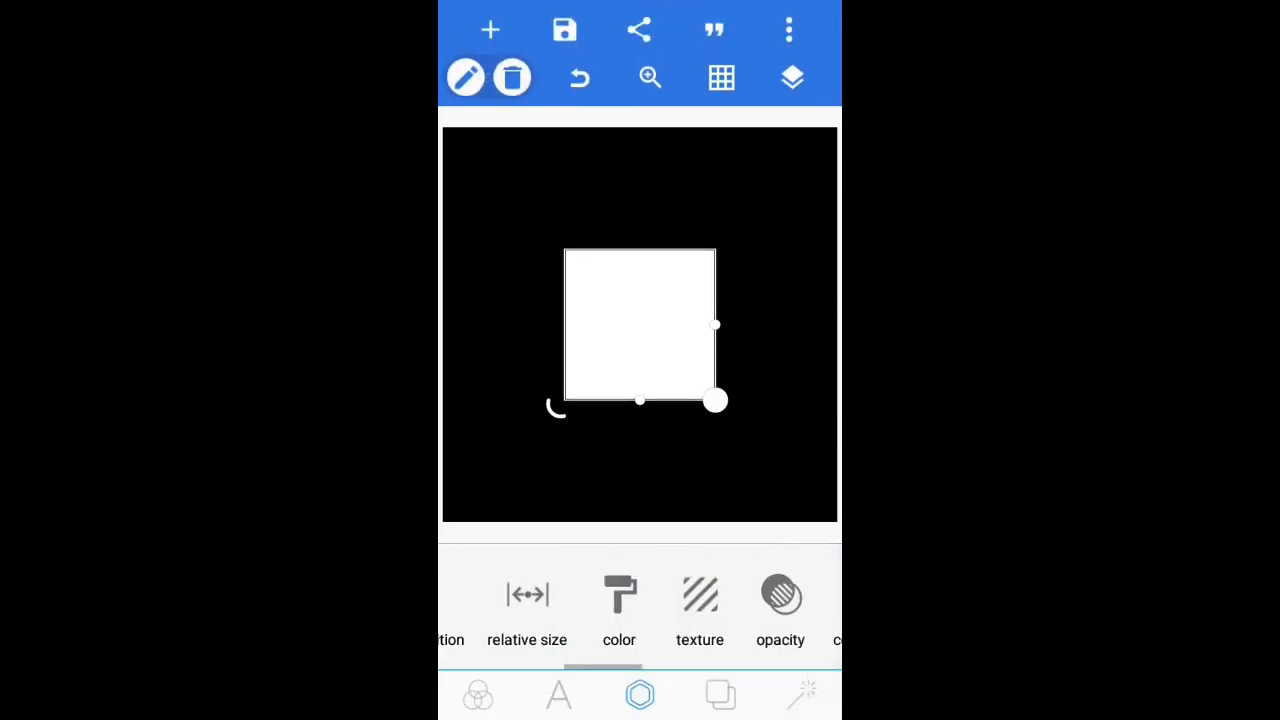
Fill the square with the handshake photo from Downloads, confirming its crop.
click(700, 600)
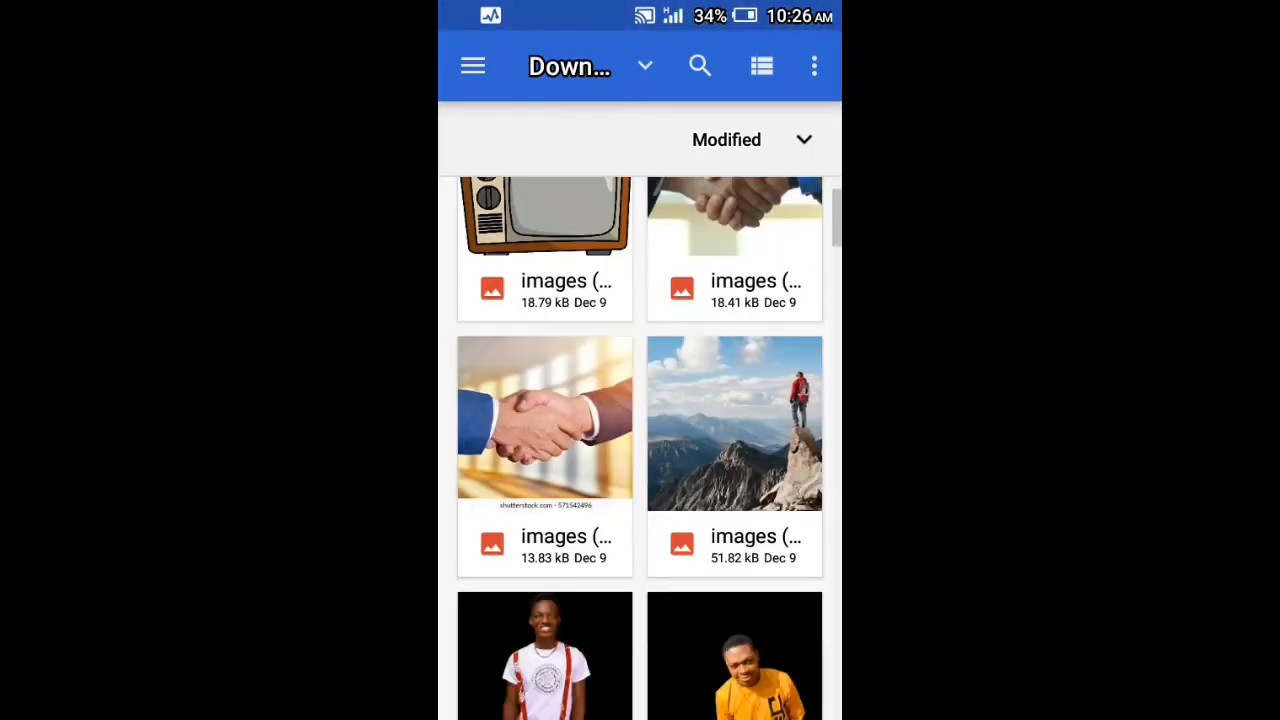
scroll(down, 3)
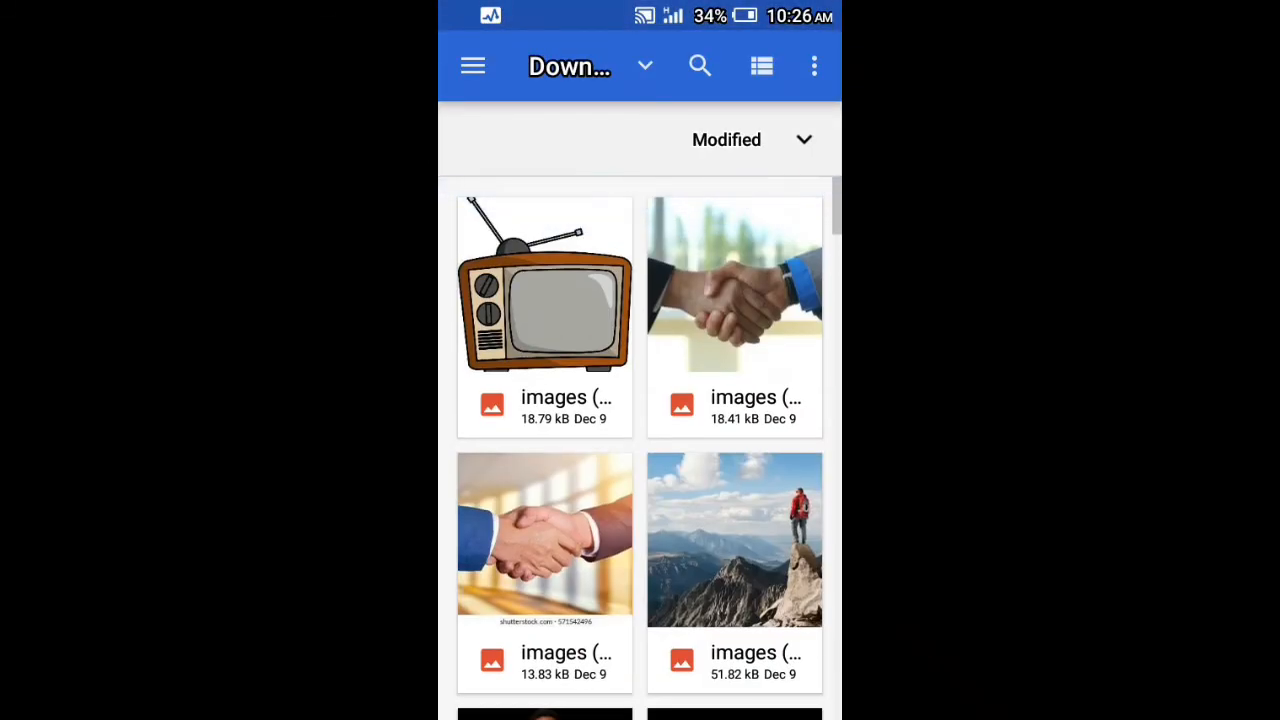
scroll(down, 3)
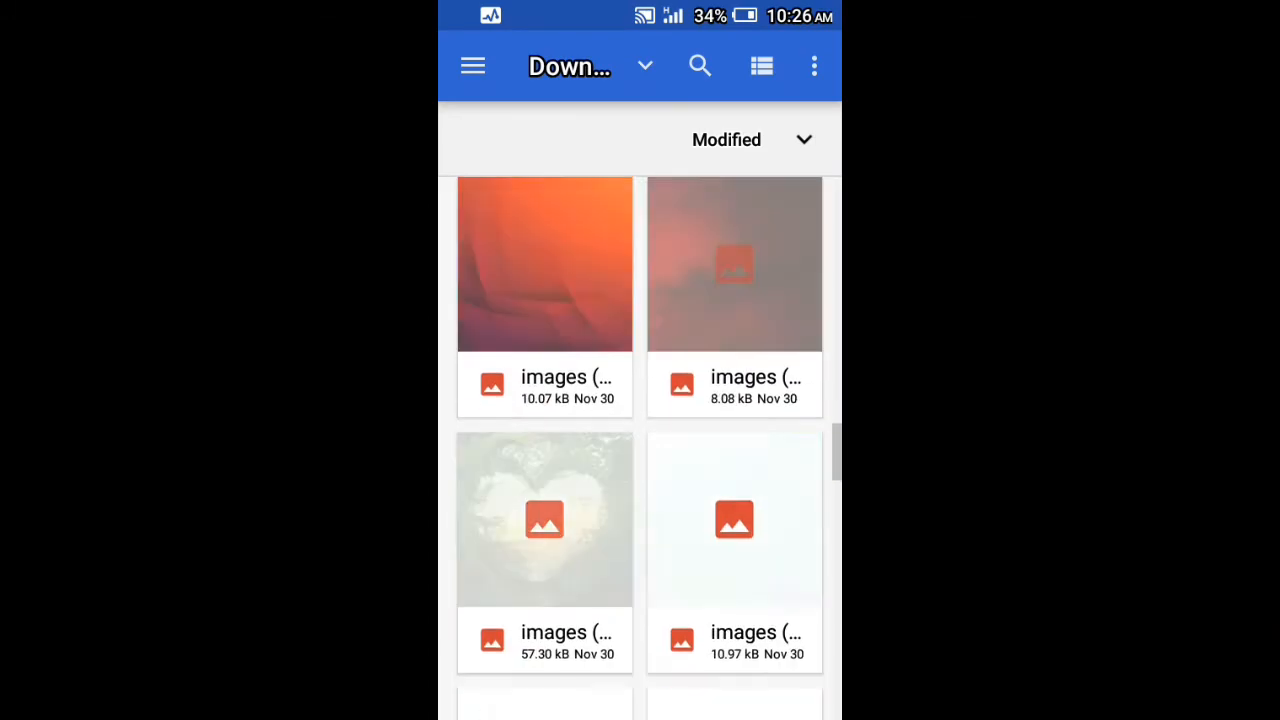
scroll(down, 3)
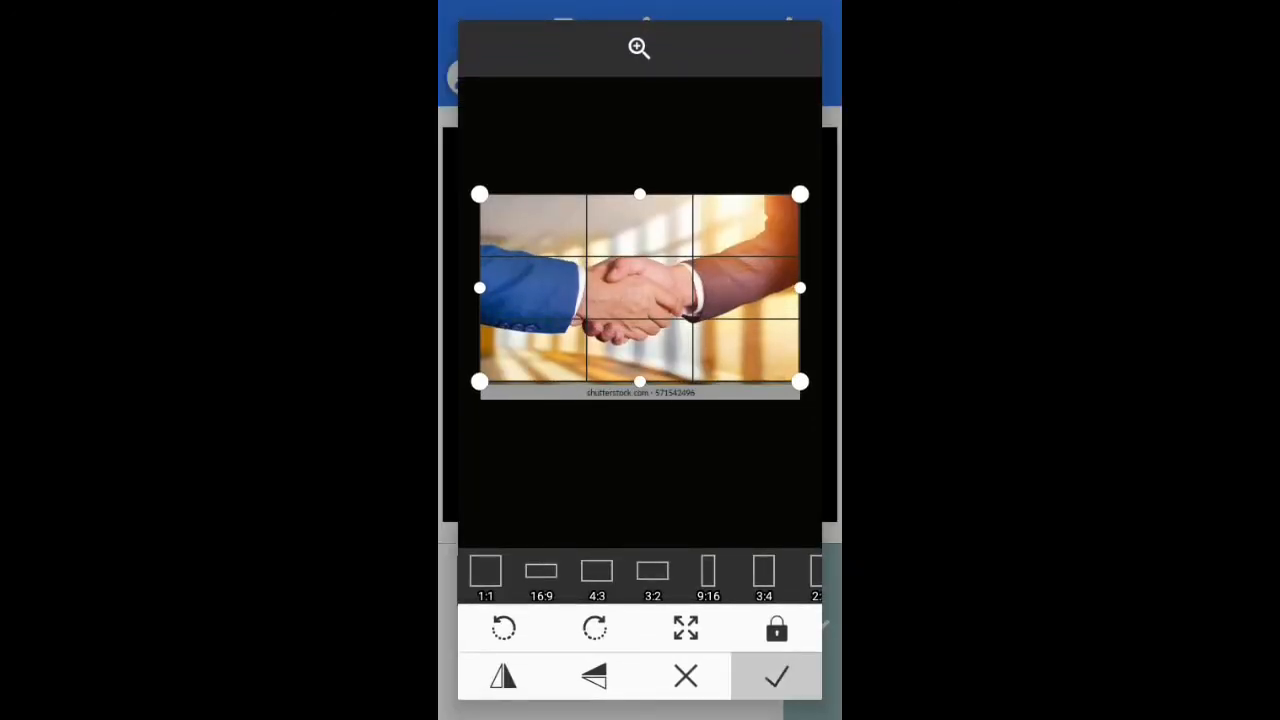
click(776, 676)
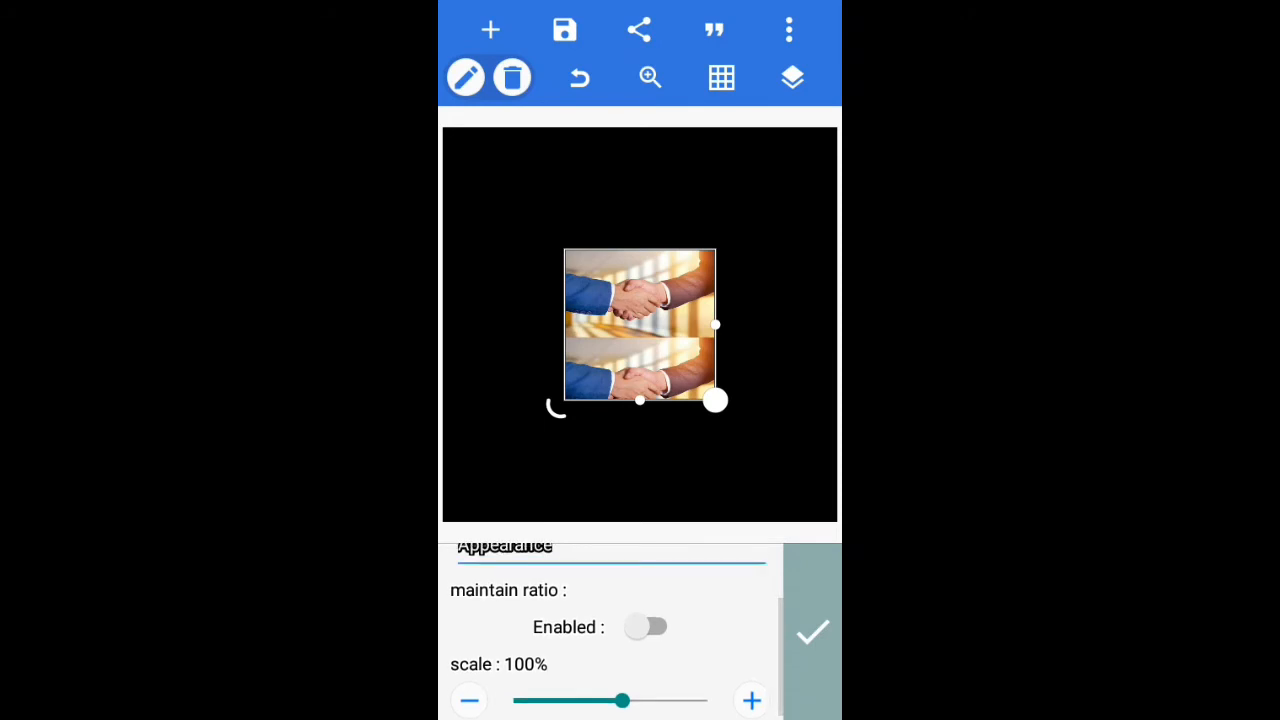
Try texture scales of 145% and 175%, enable Maintain ratio, then reset to 100%.
drag(624, 700, 658, 700)
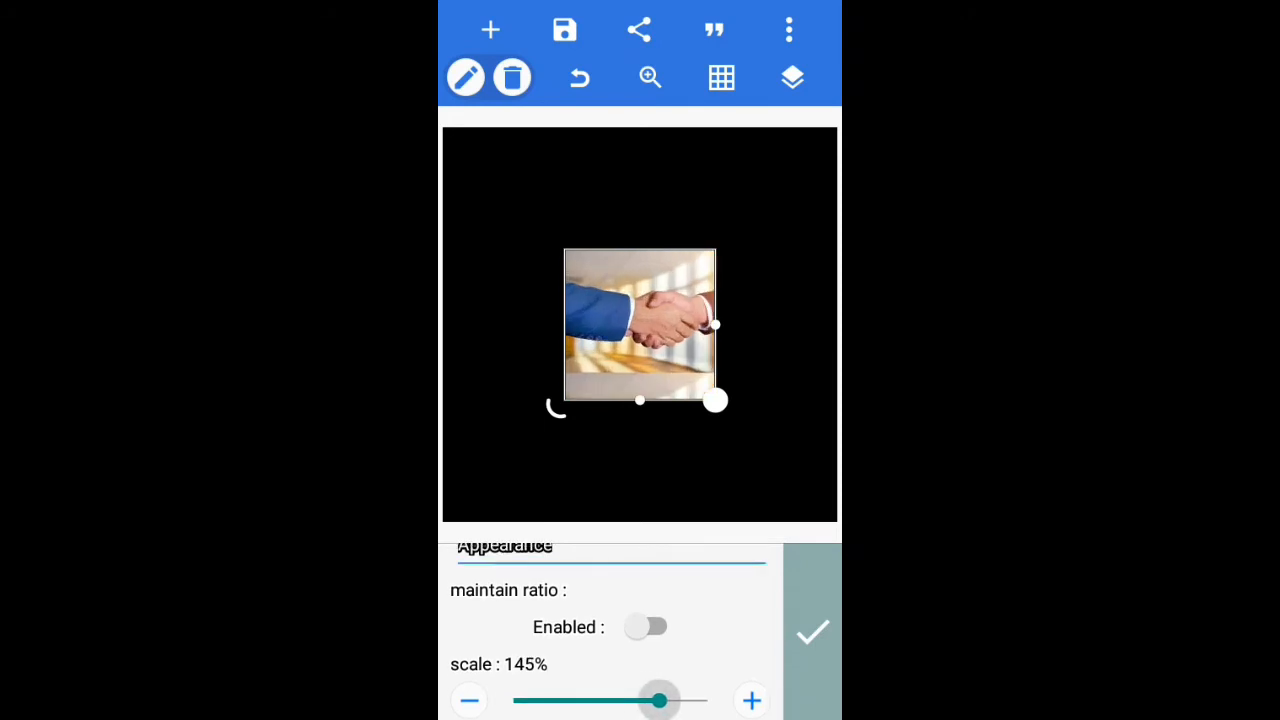
drag(658, 700, 684, 700)
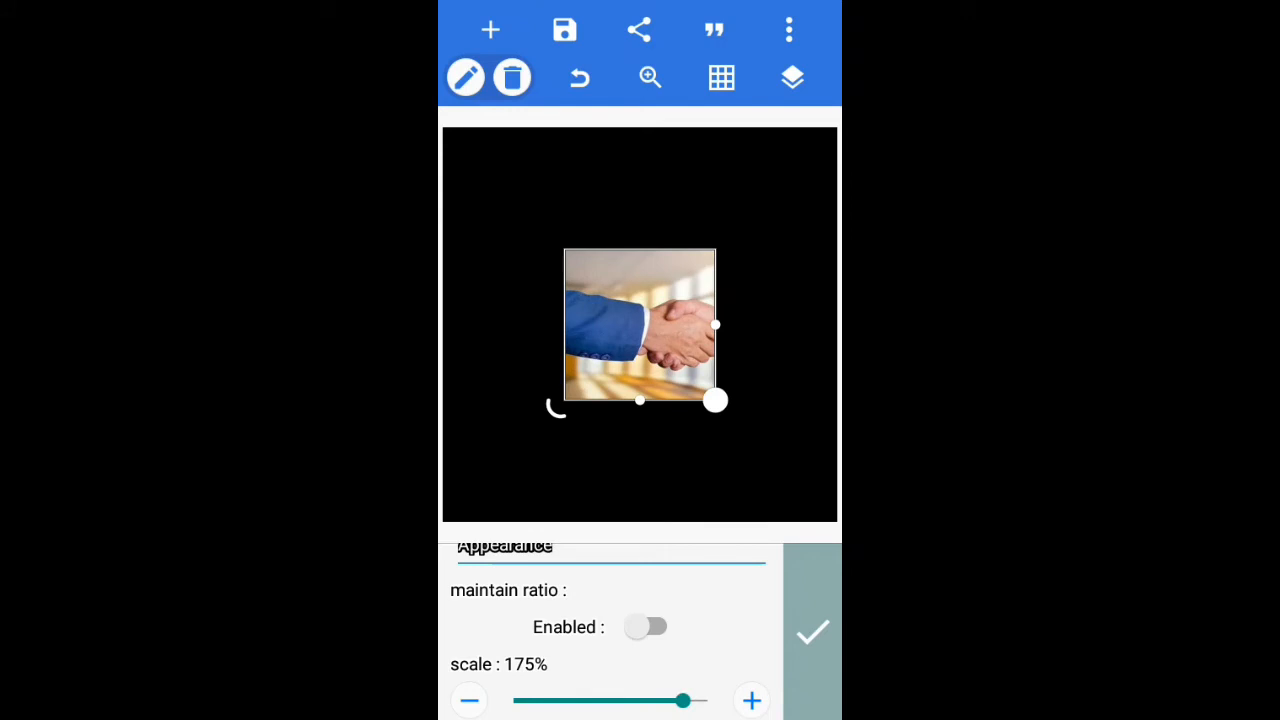
click(644, 626)
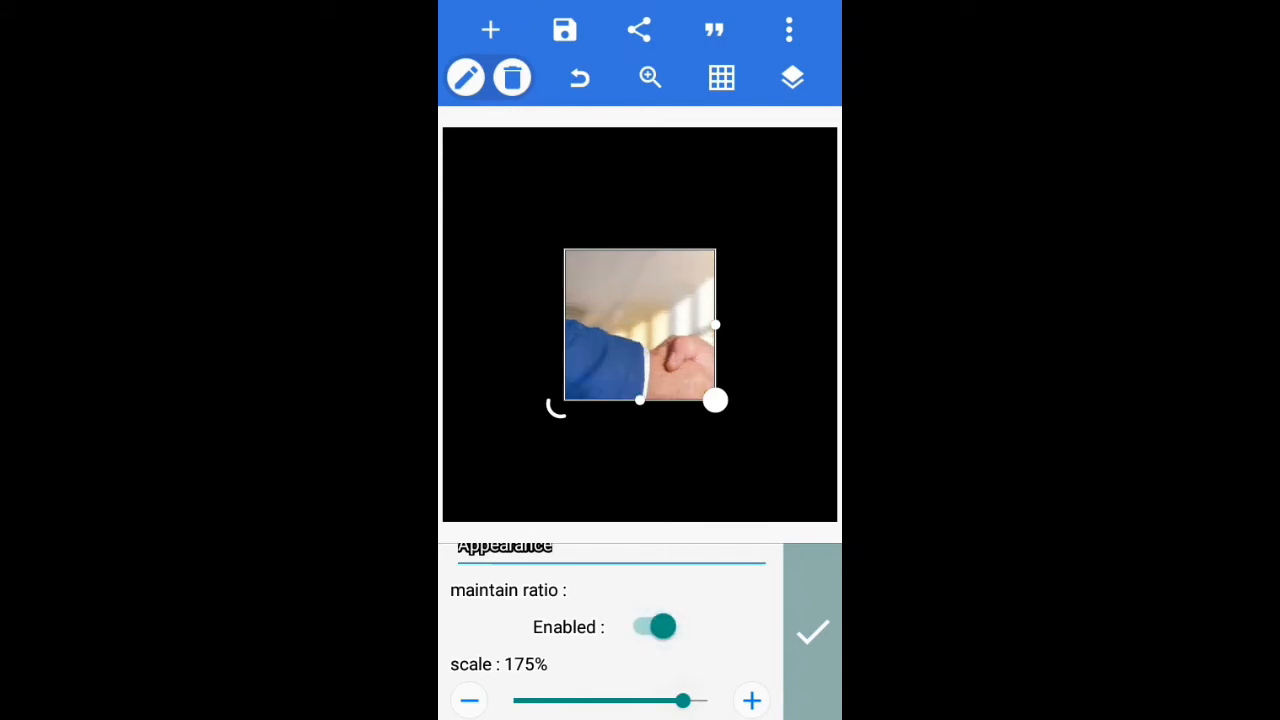
drag(684, 700, 620, 700)
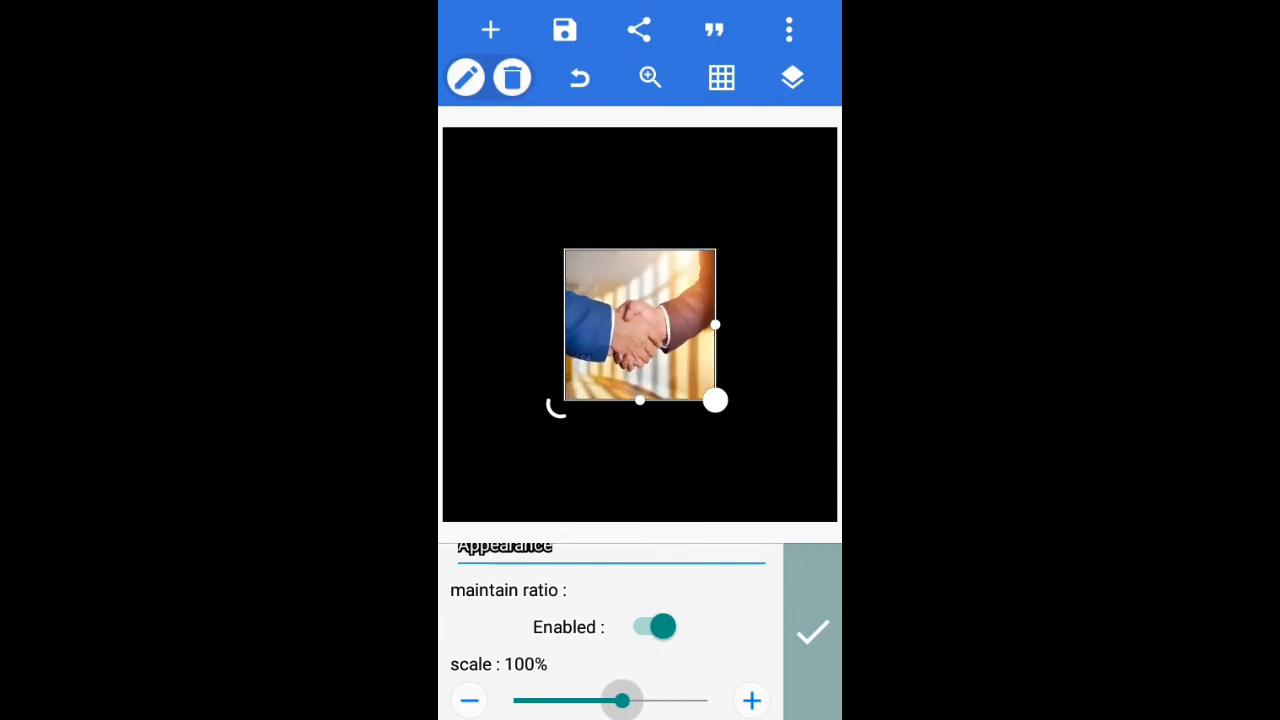
Toggle Maintain ratio, set scale around 130%, then enlarge until the handshake fills the square.
click(652, 626)
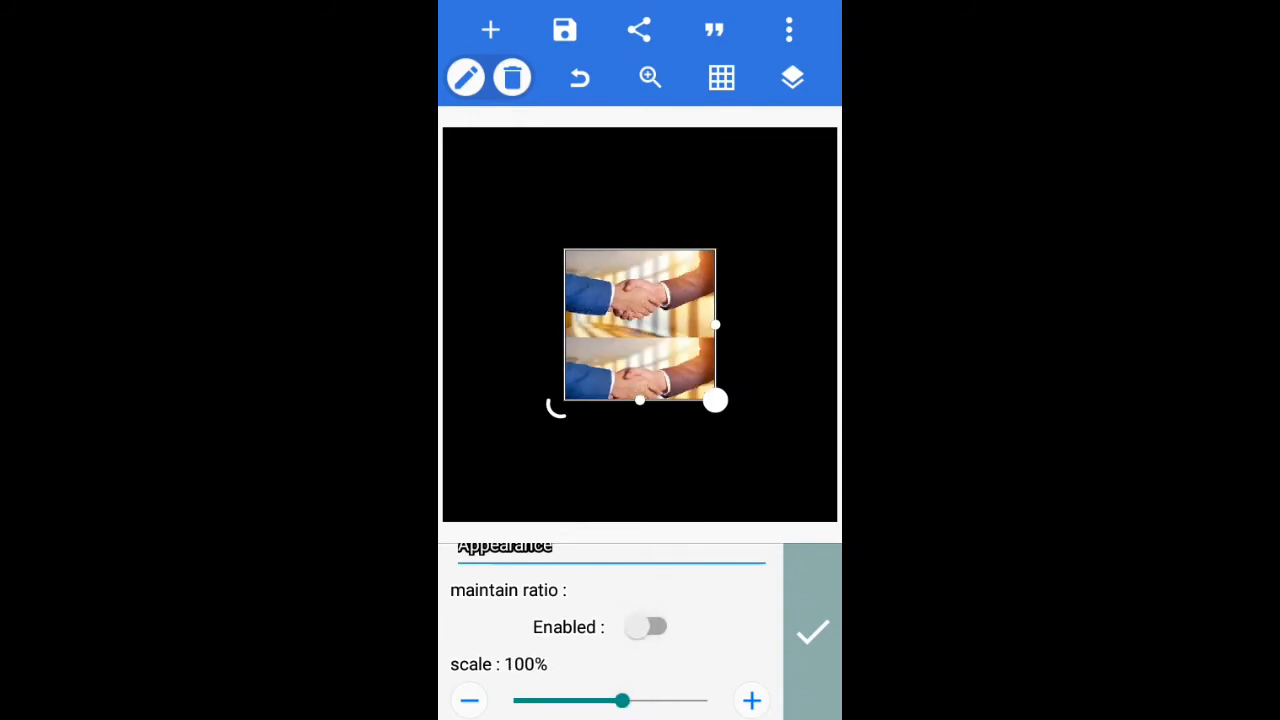
drag(624, 700, 648, 700)
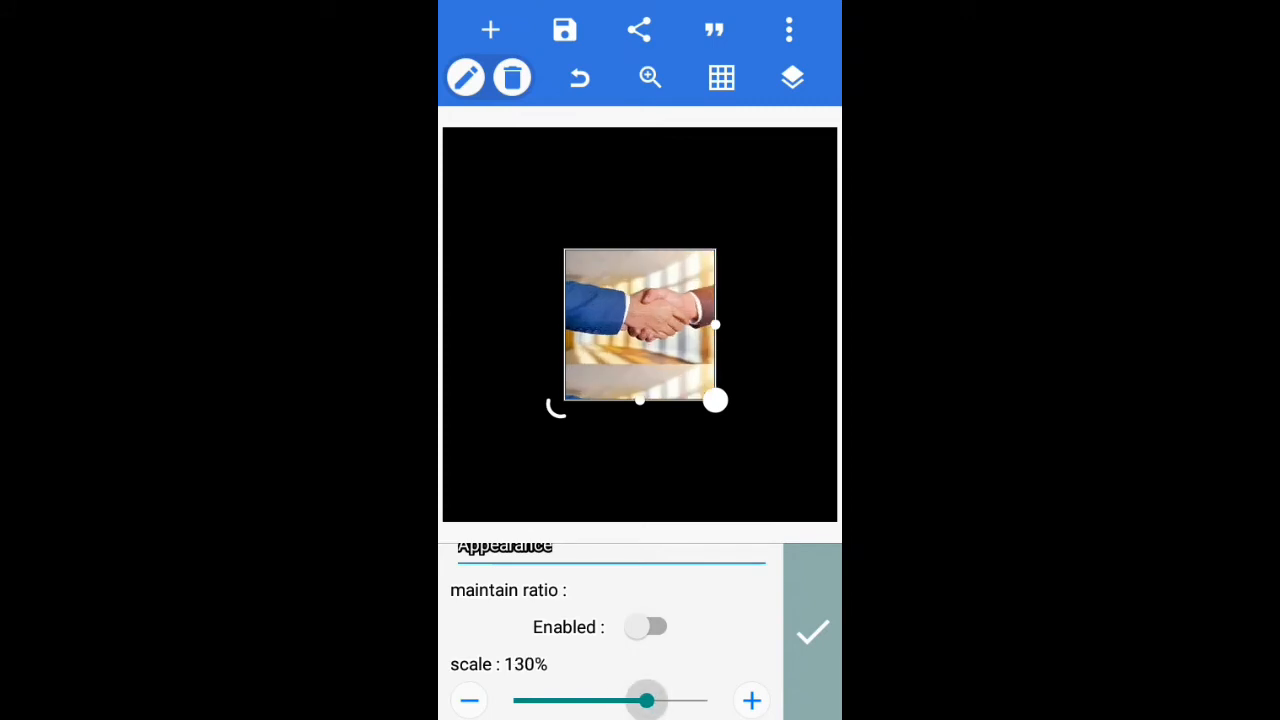
click(646, 628)
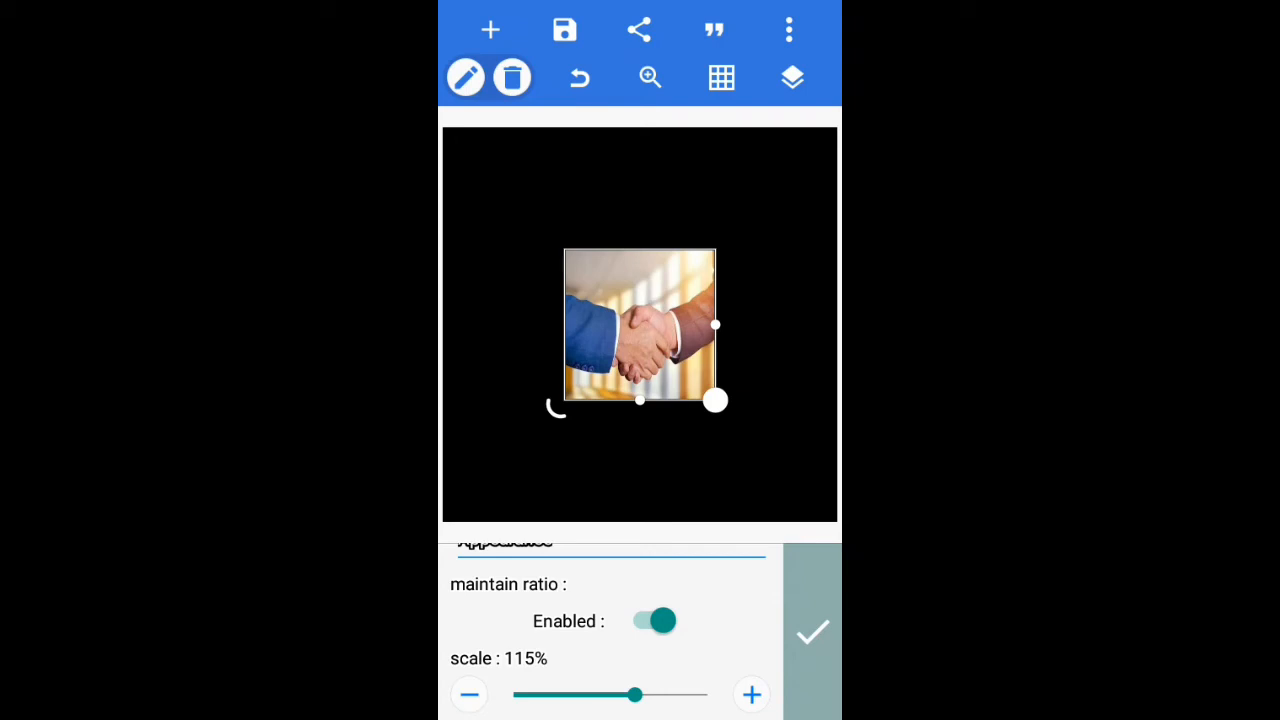
drag(636, 694, 710, 694)
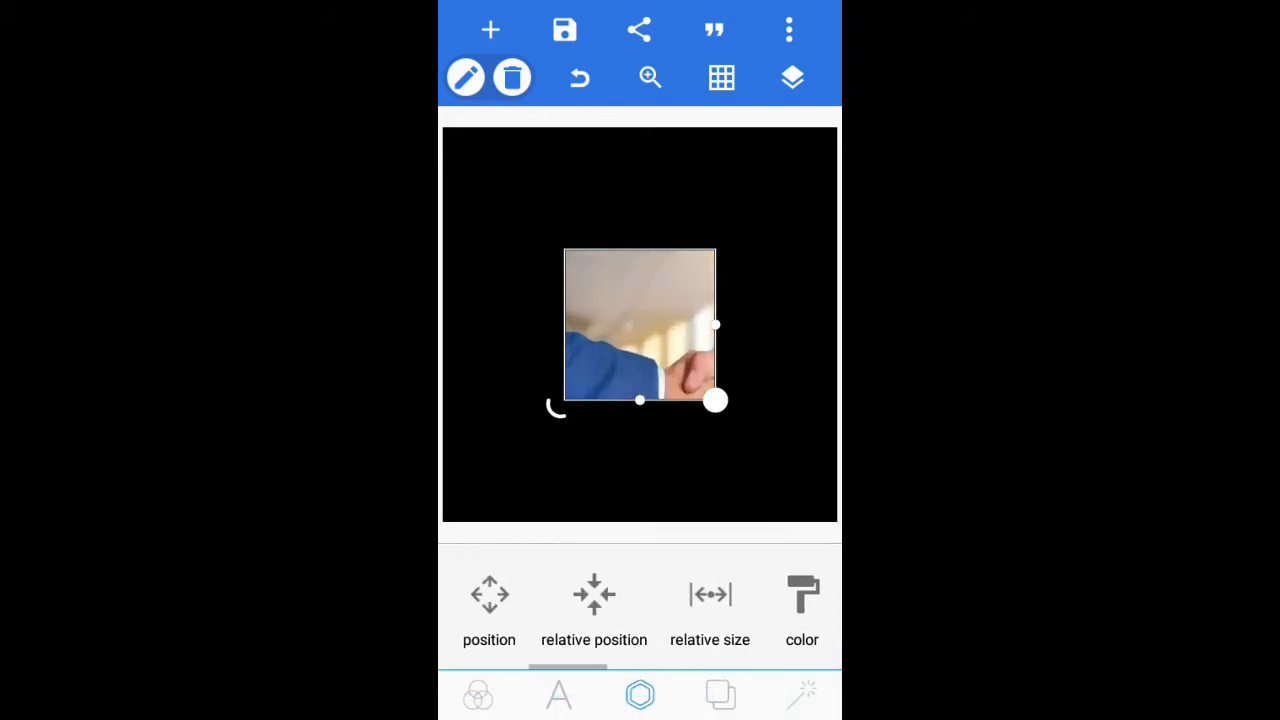
Replace the square's texture with the dark red image from Downloads, apply it and reselect the square.
click(800, 600)
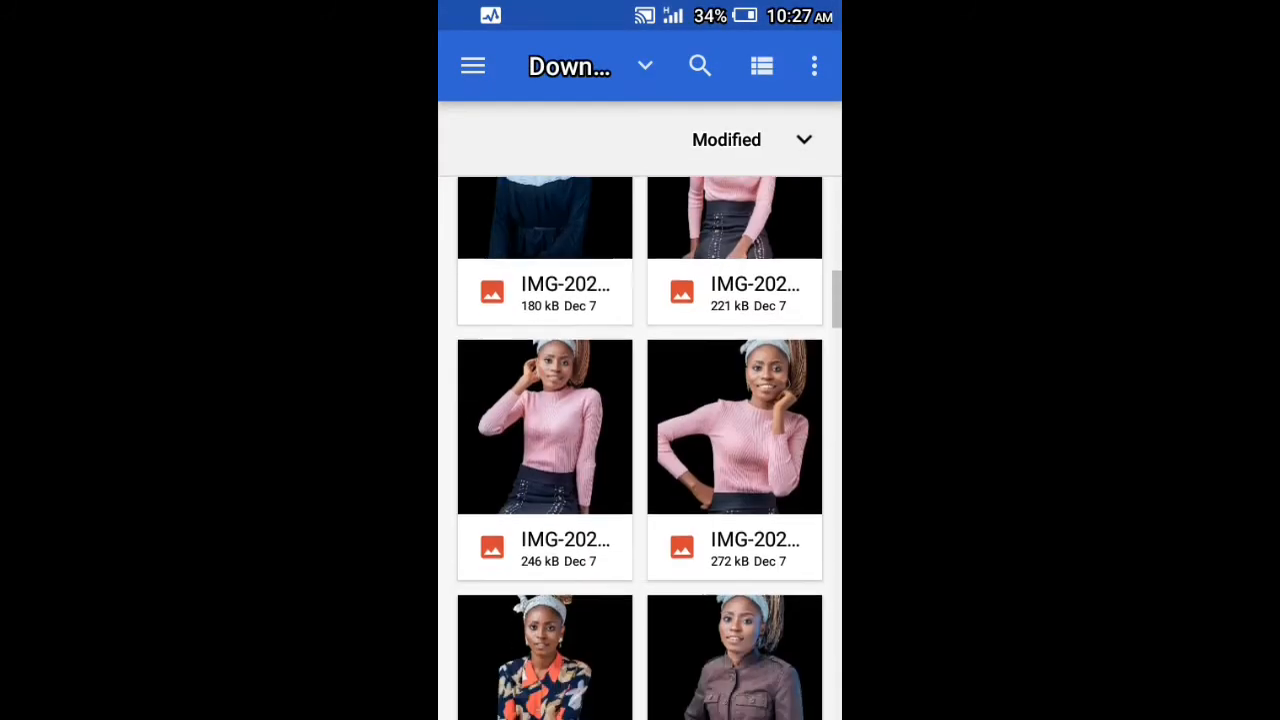
scroll(down, 3)
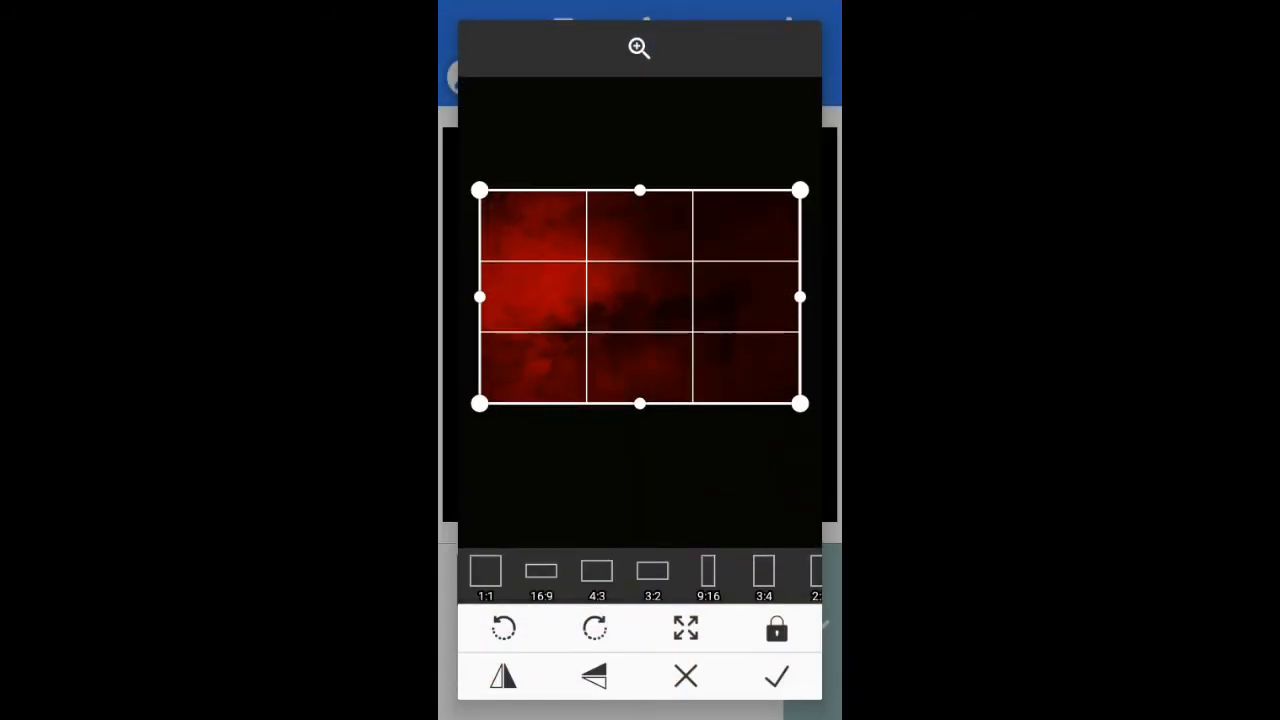
click(776, 676)
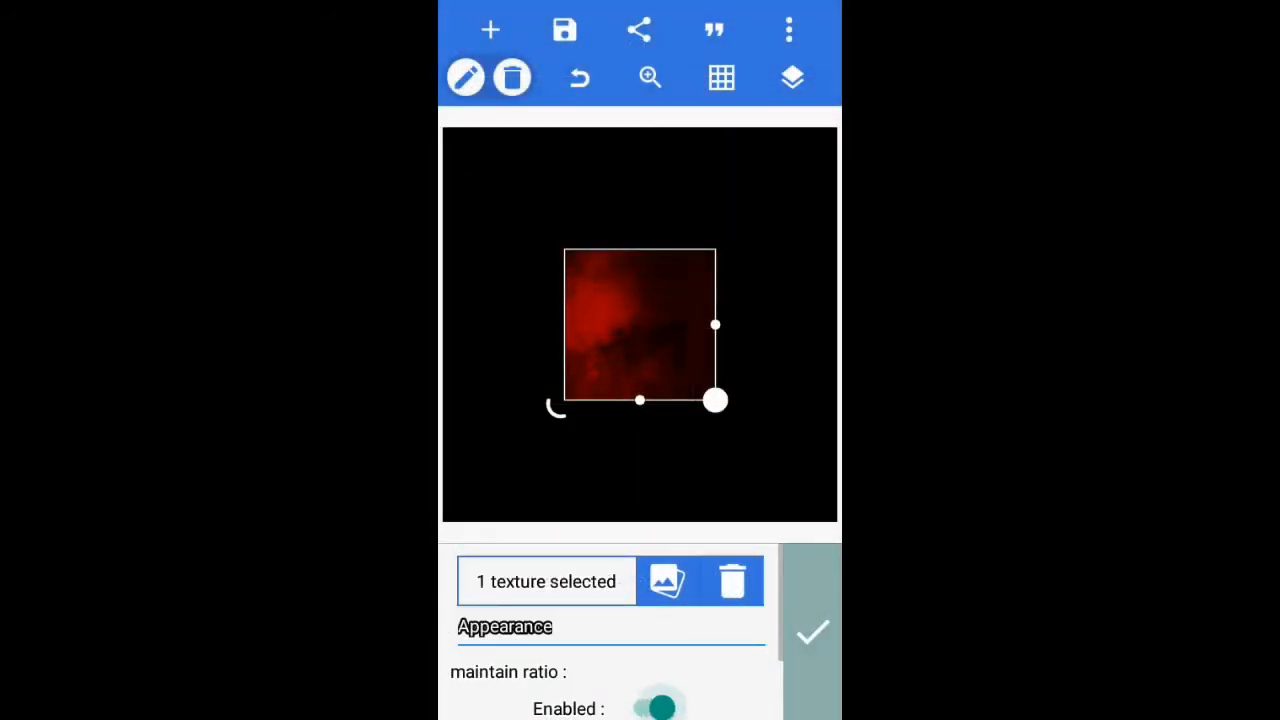
click(812, 632)
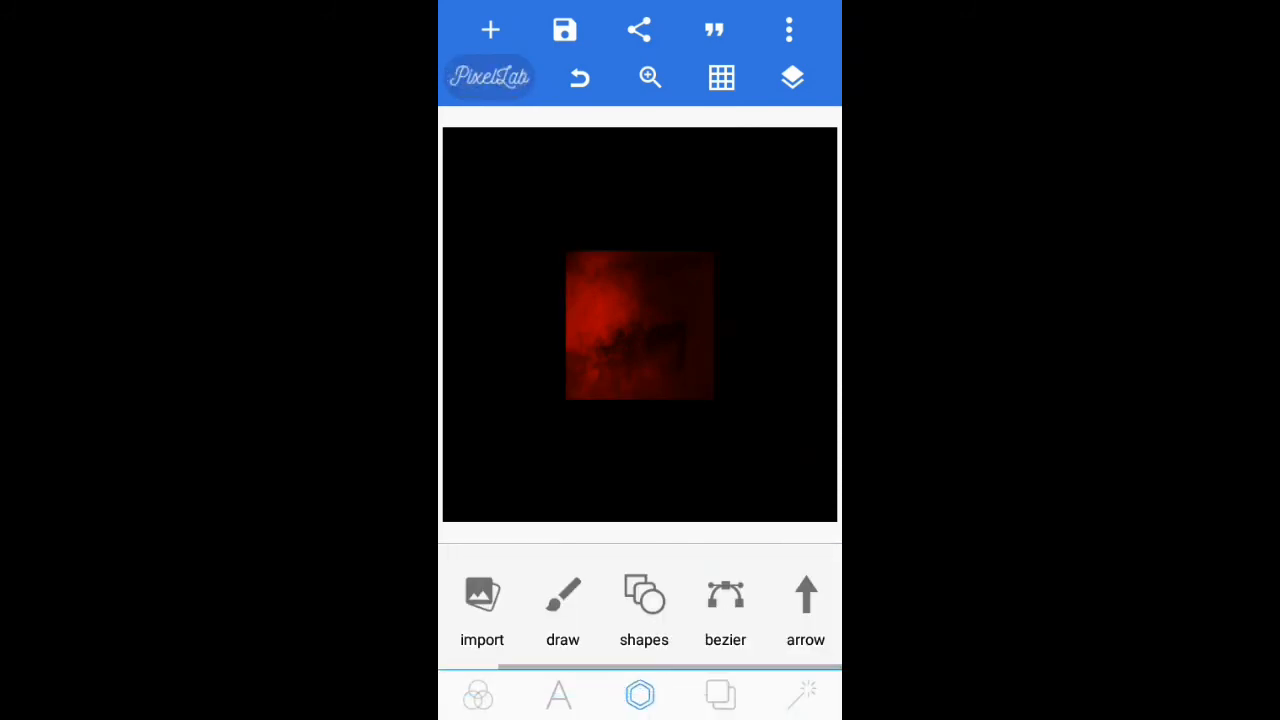
click(640, 324)
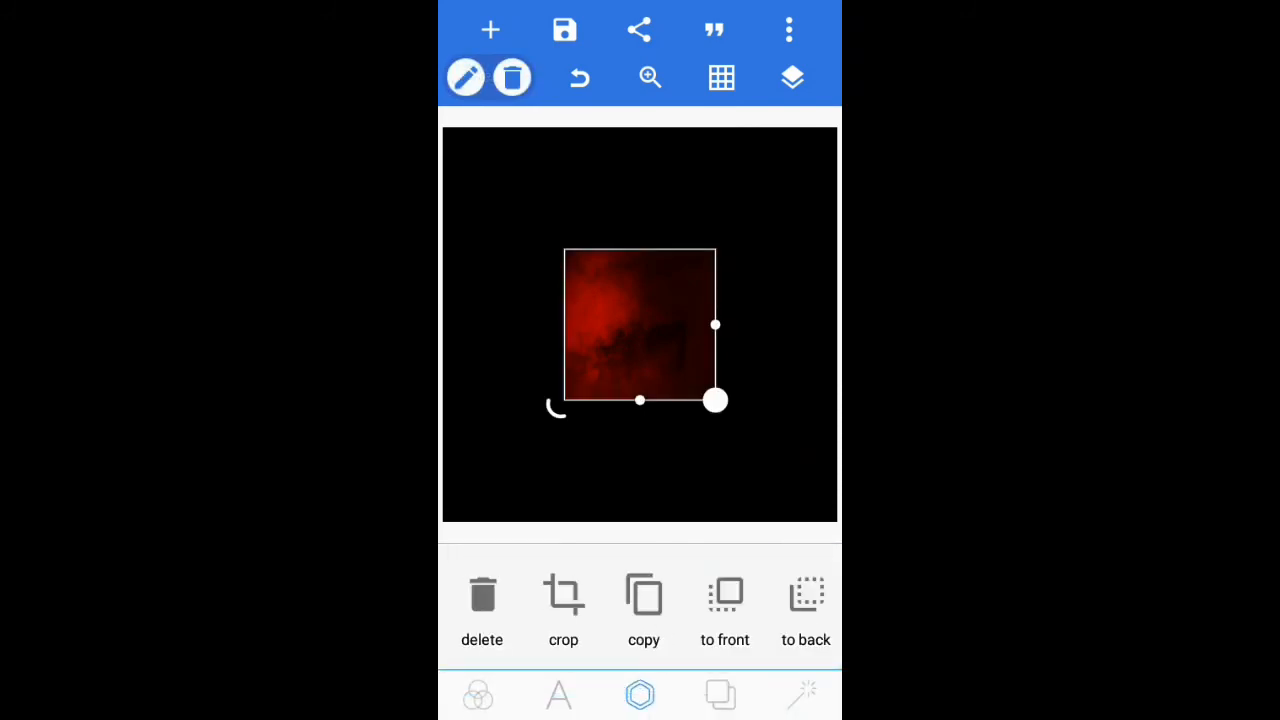